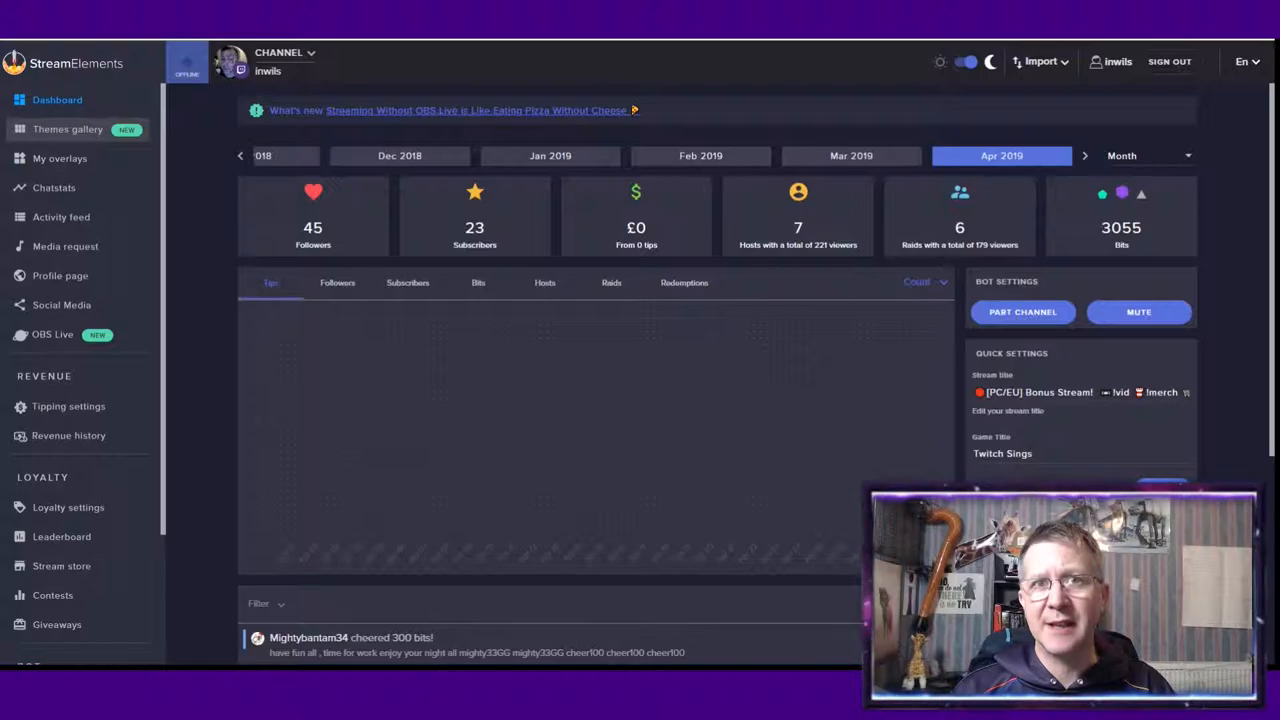
Go to the Themes gallery from the left sidebar
click(68, 128)
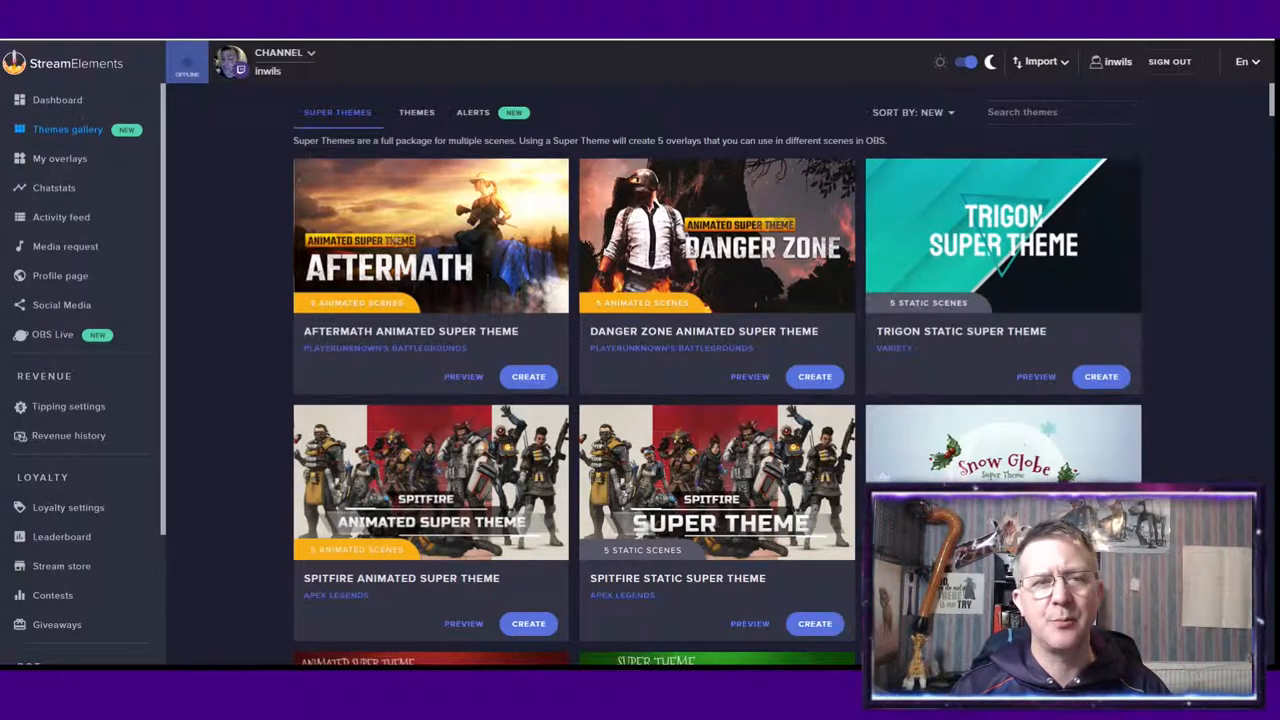
click(416, 112)
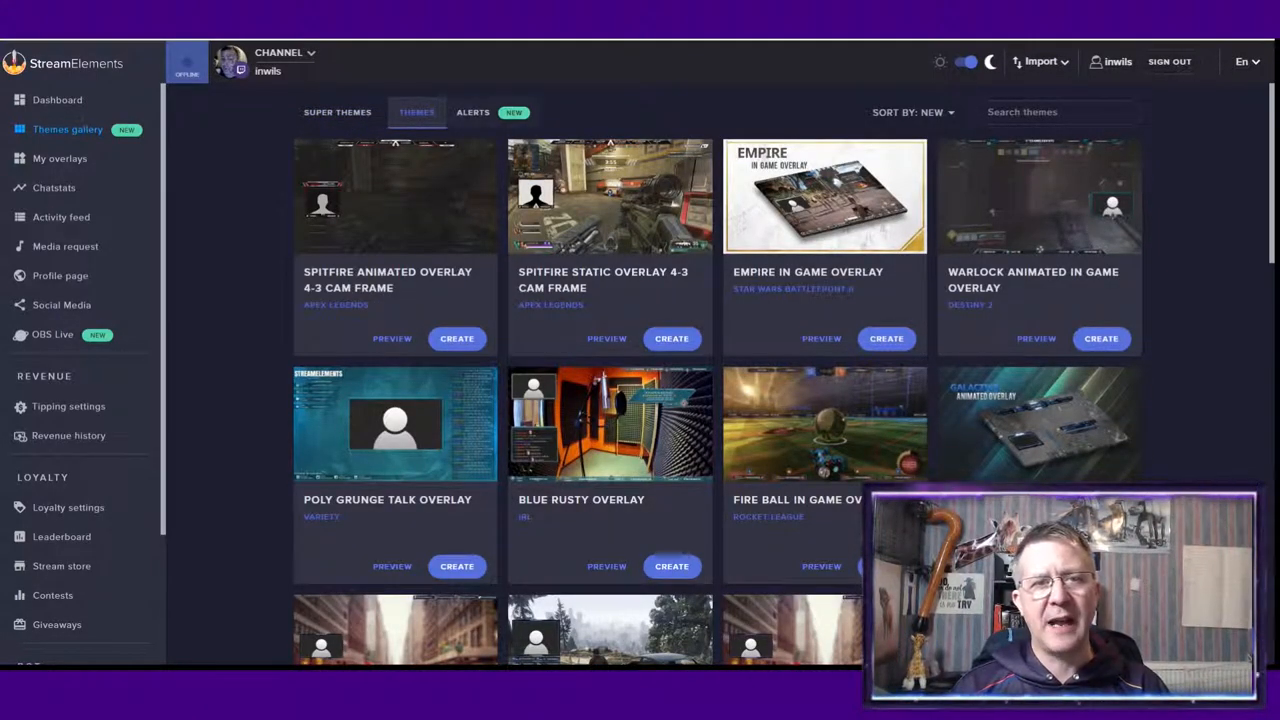
click(472, 112)
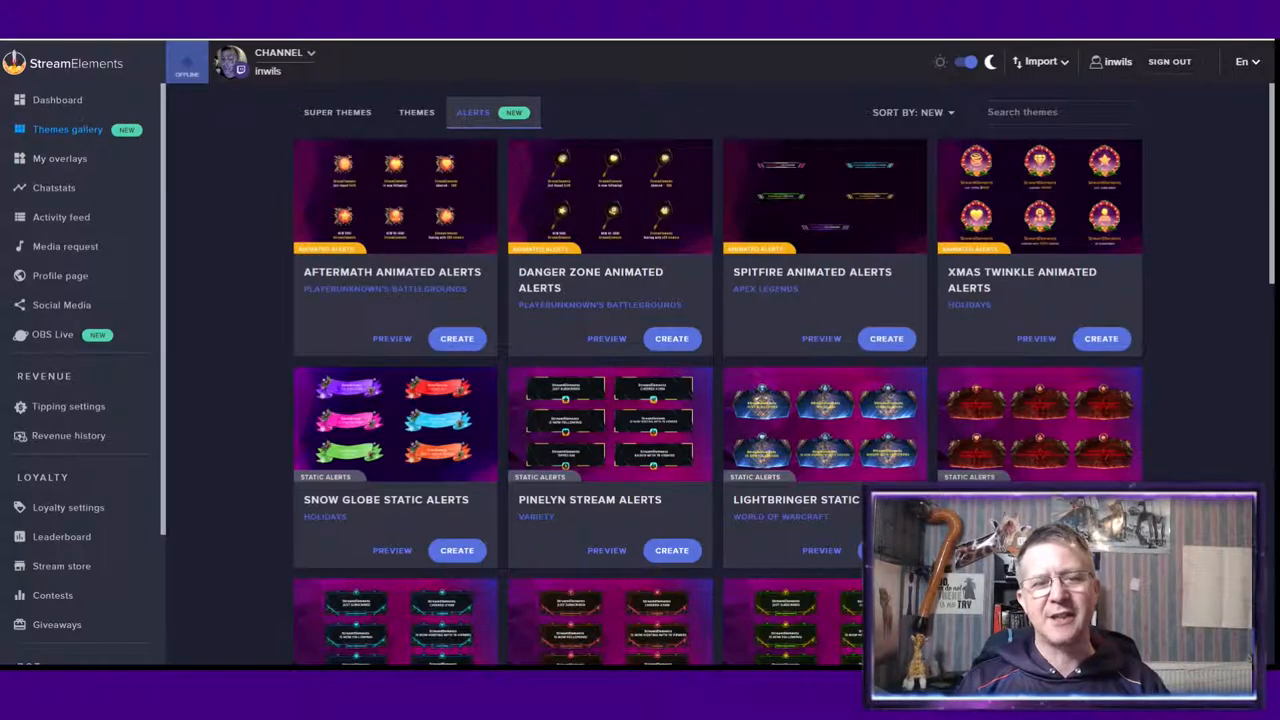
scroll(down, 3)
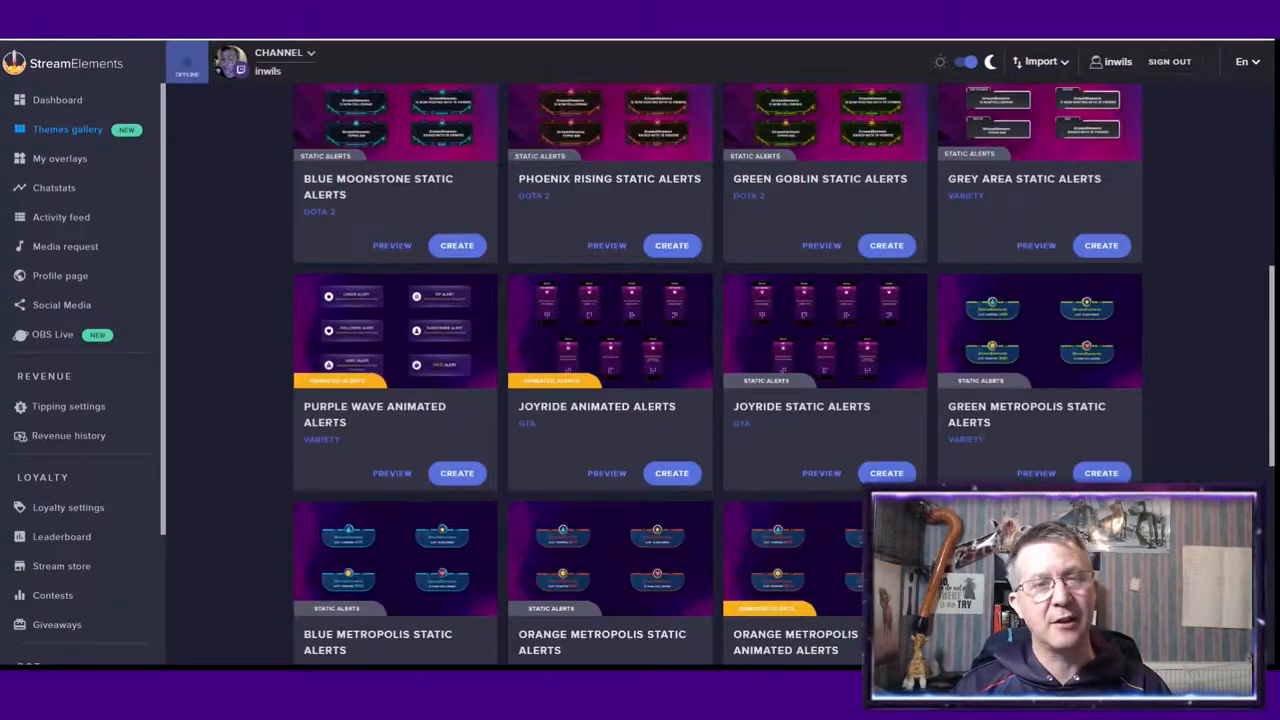
scroll(up, 3)
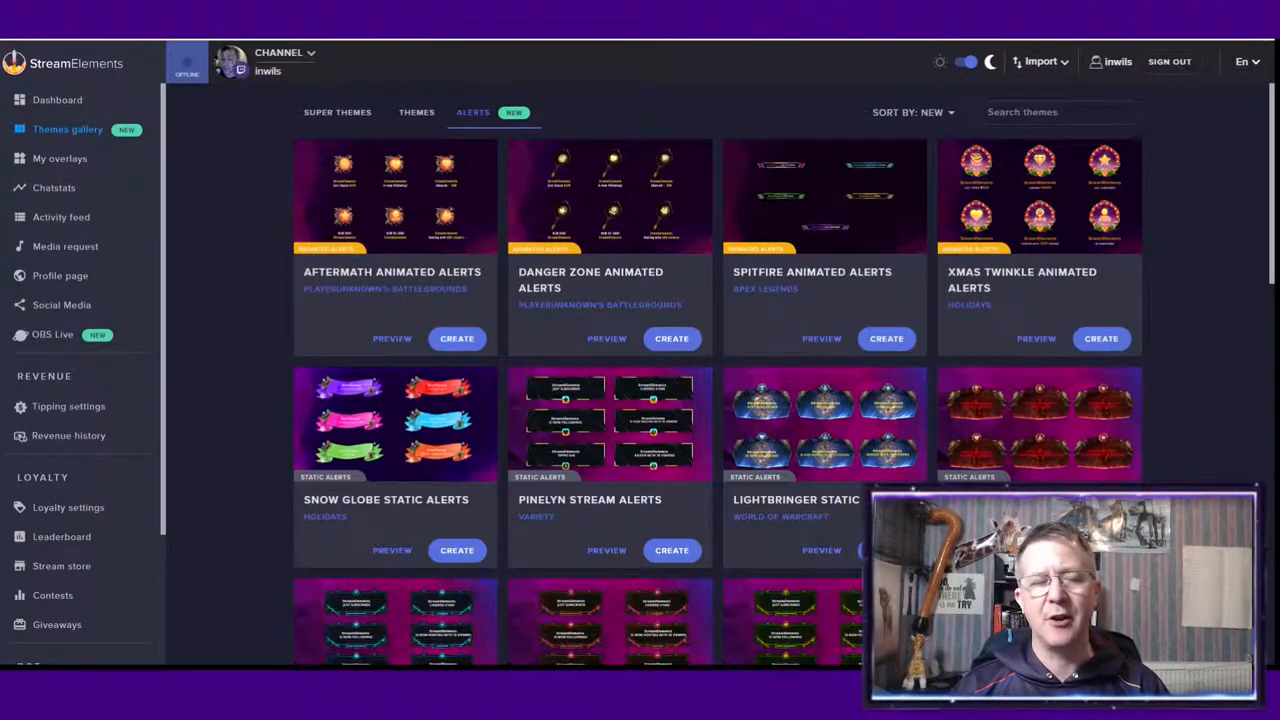
click(336, 112)
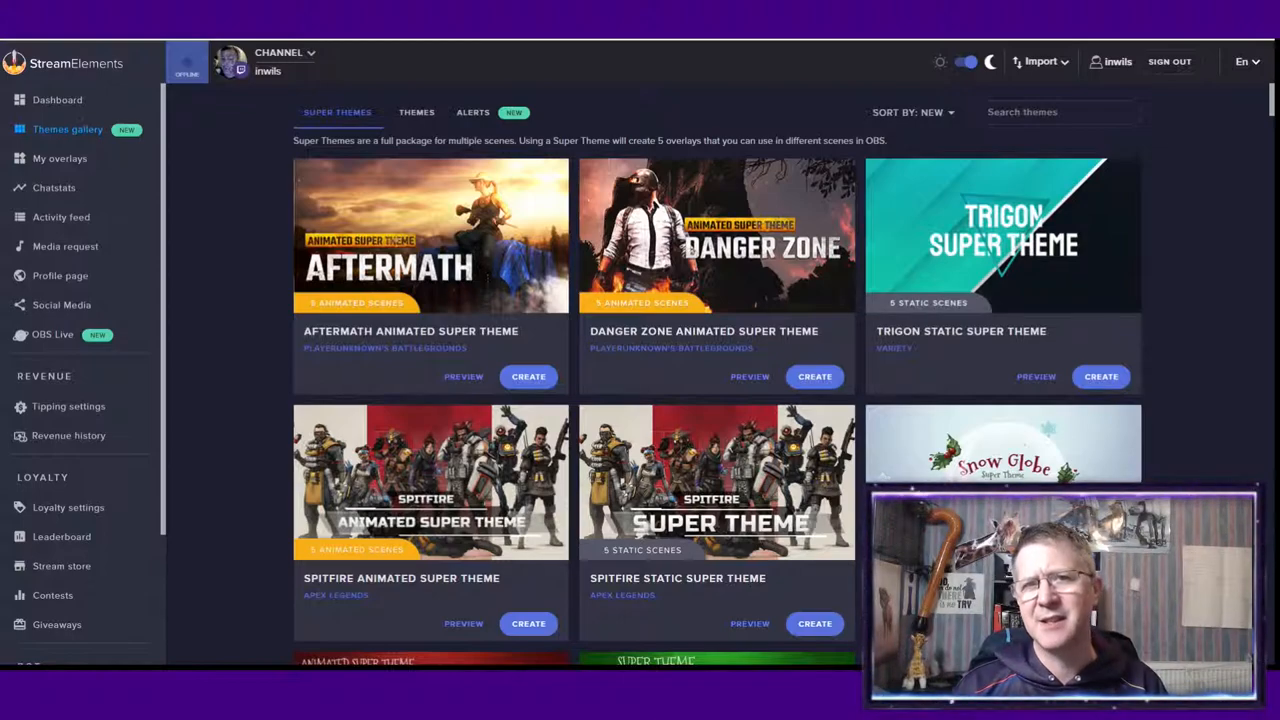
Find Fluffy Bunny Animated Super Theme in the list and preview its Stream Starting Soon scene
scroll(down, 3)
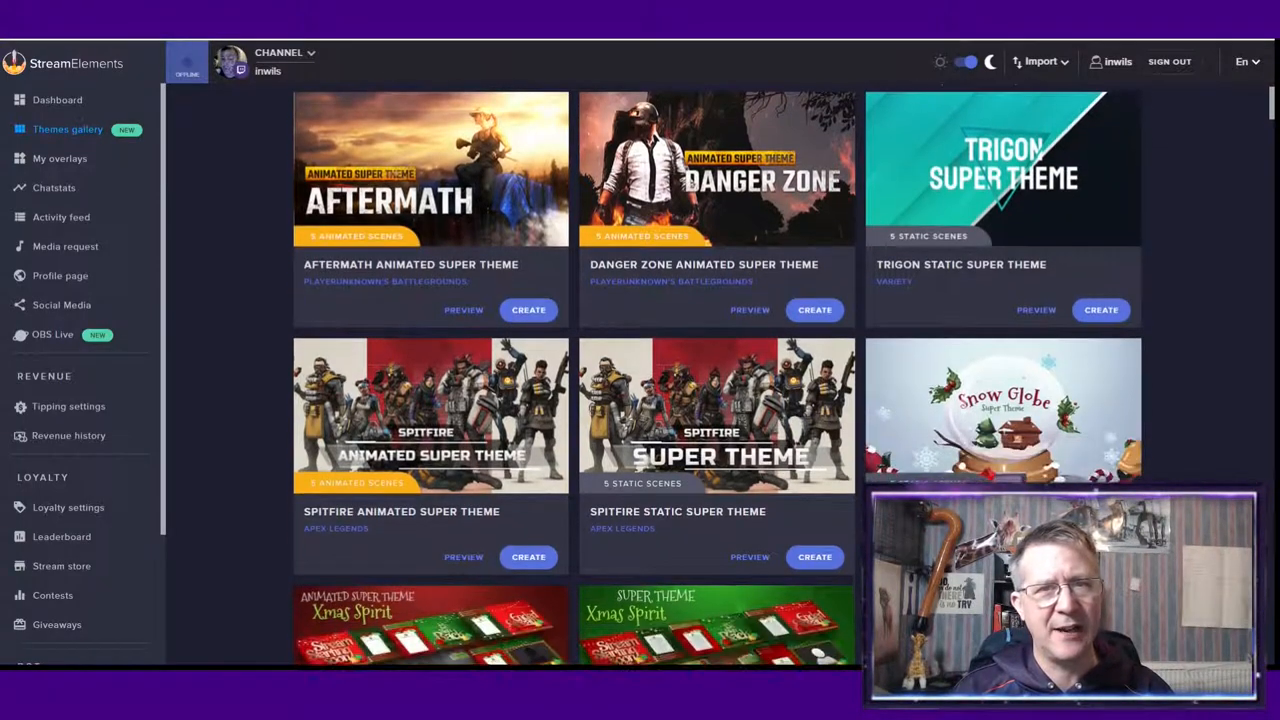
scroll(down, 3)
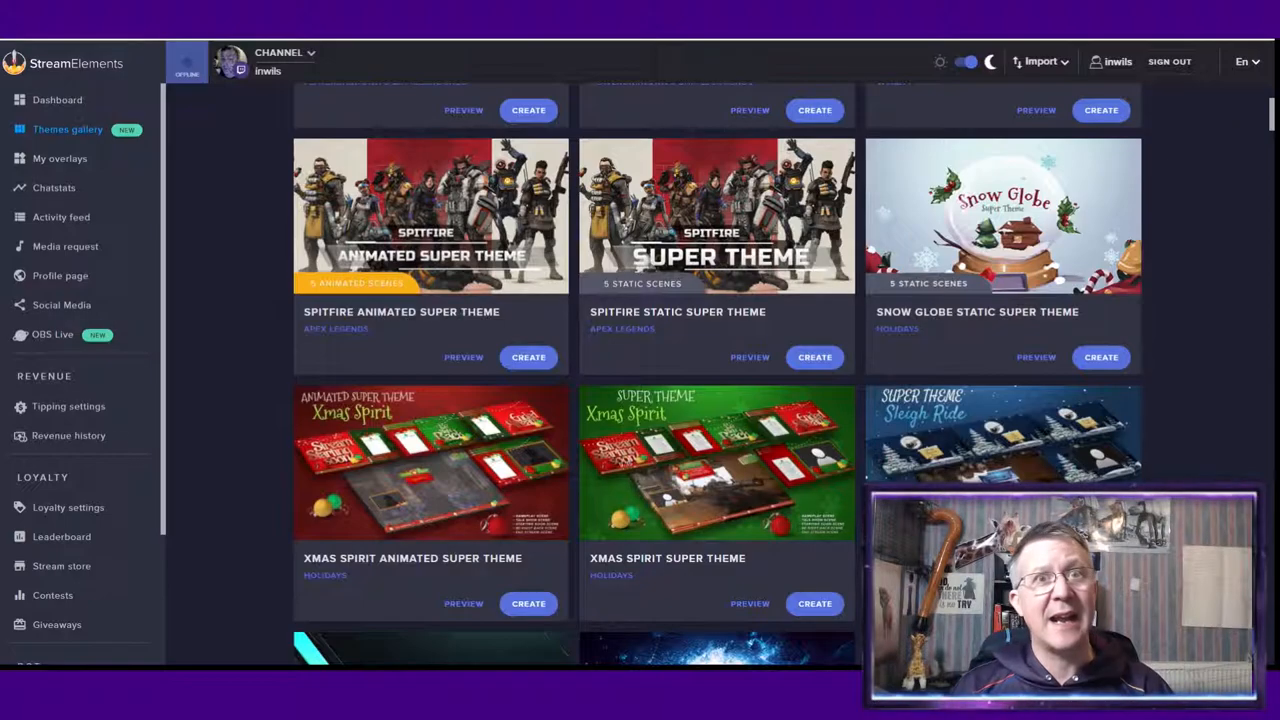
scroll(down, 3)
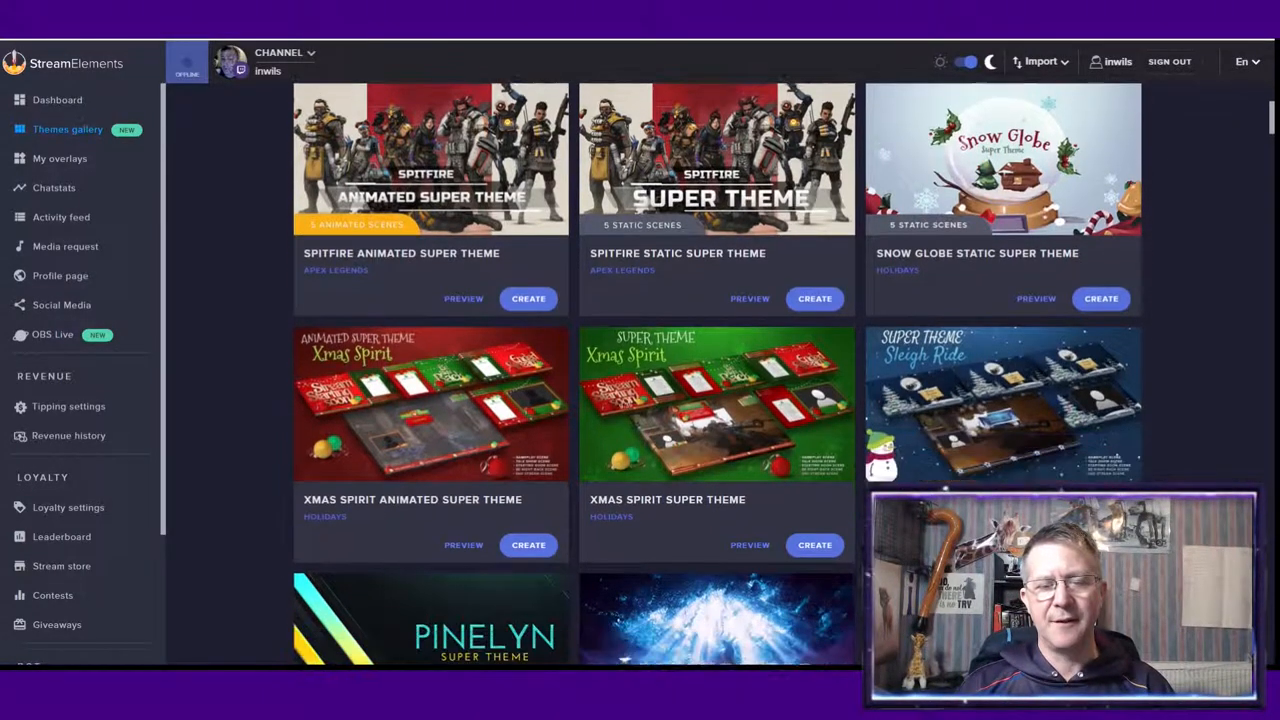
scroll(down, 3)
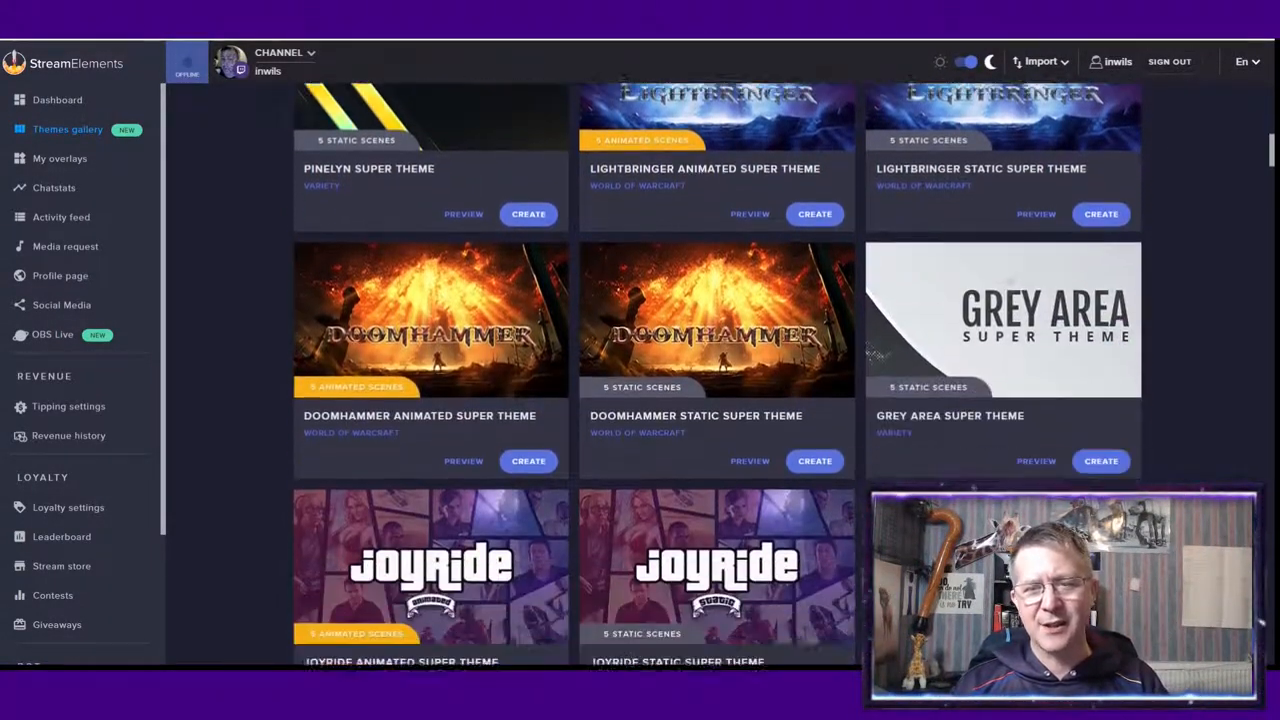
scroll(down, 3)
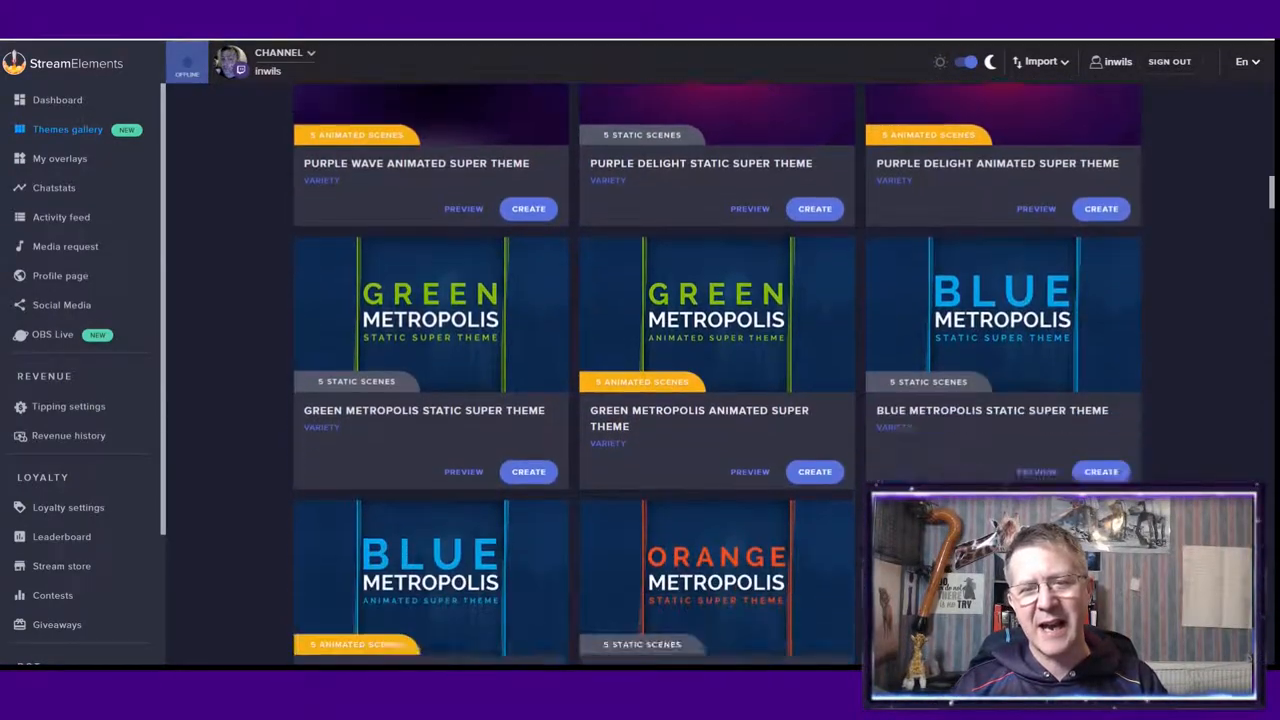
scroll(down, 3)
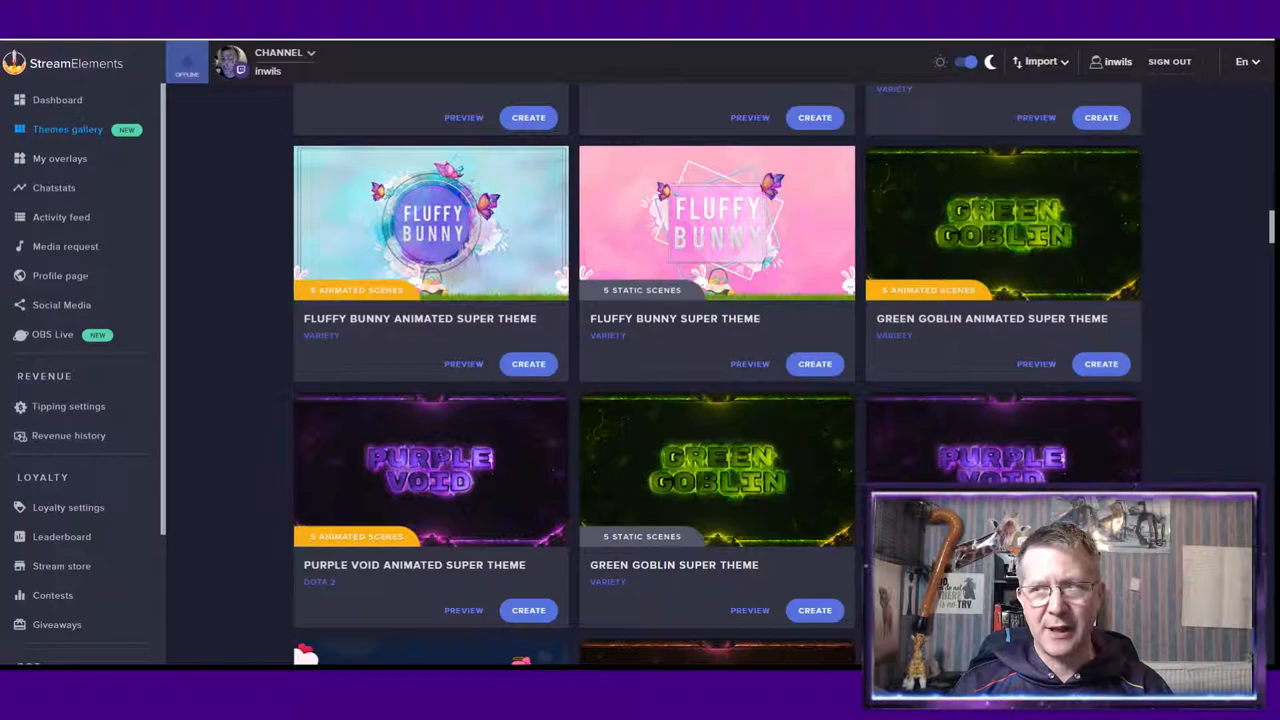
click(464, 364)
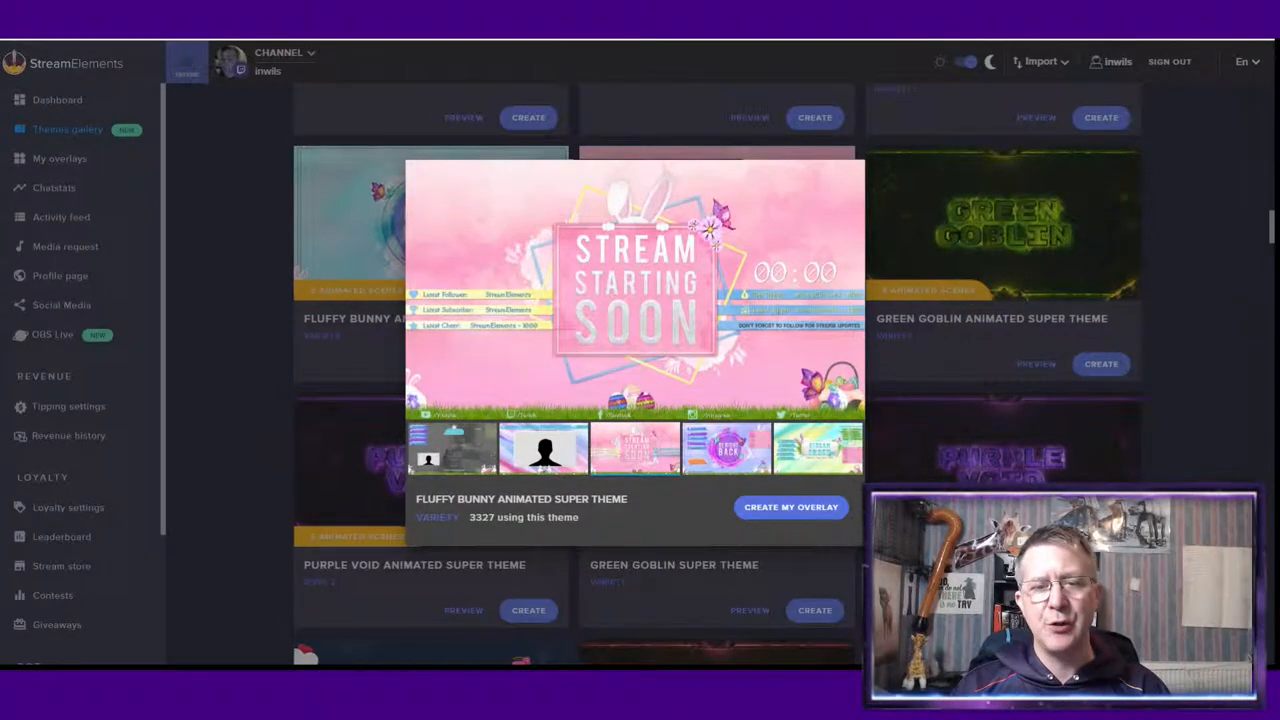
Create an overlay from the Fluffy Bunny theme named 'Easter Overlay'
click(724, 448)
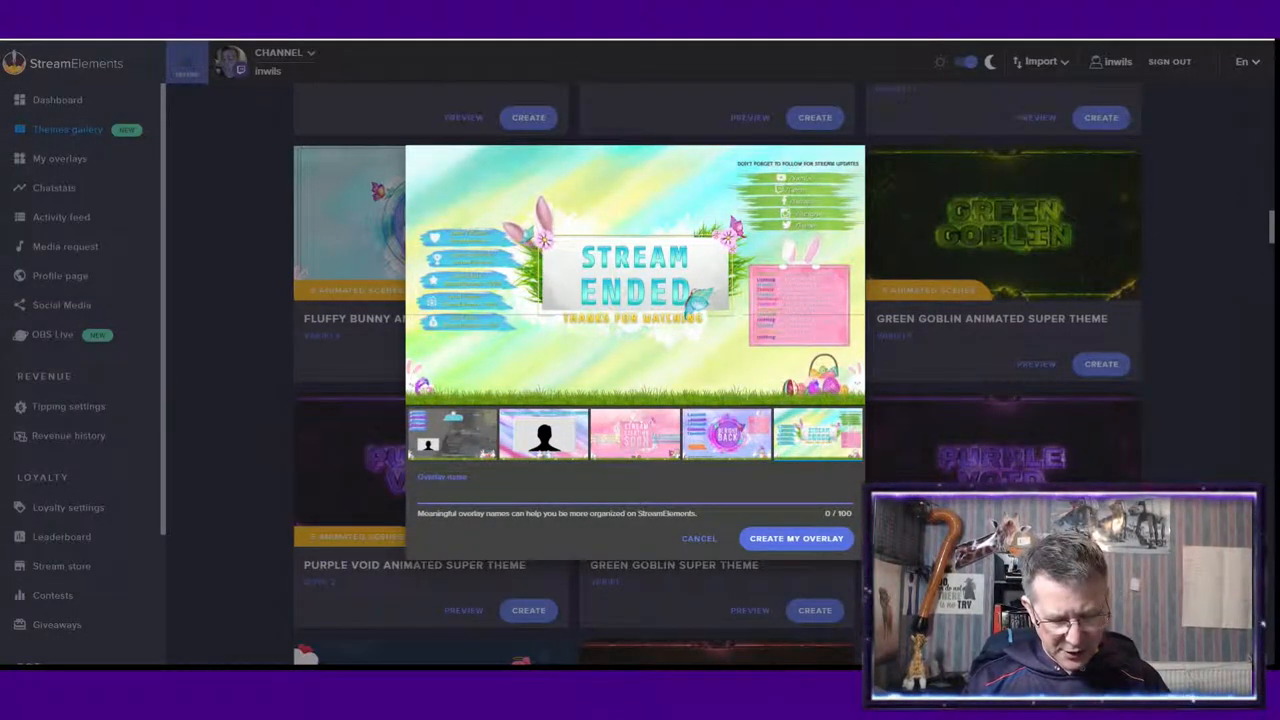
text(Easter O)
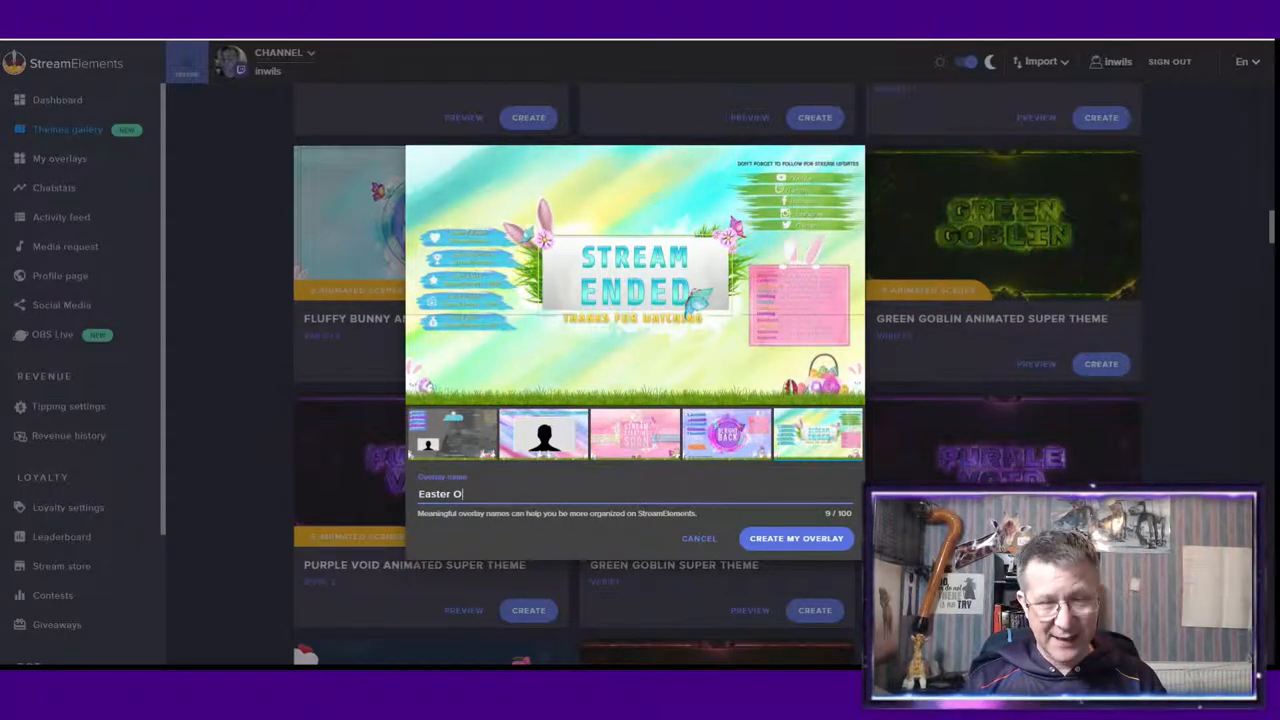
text(verlay)
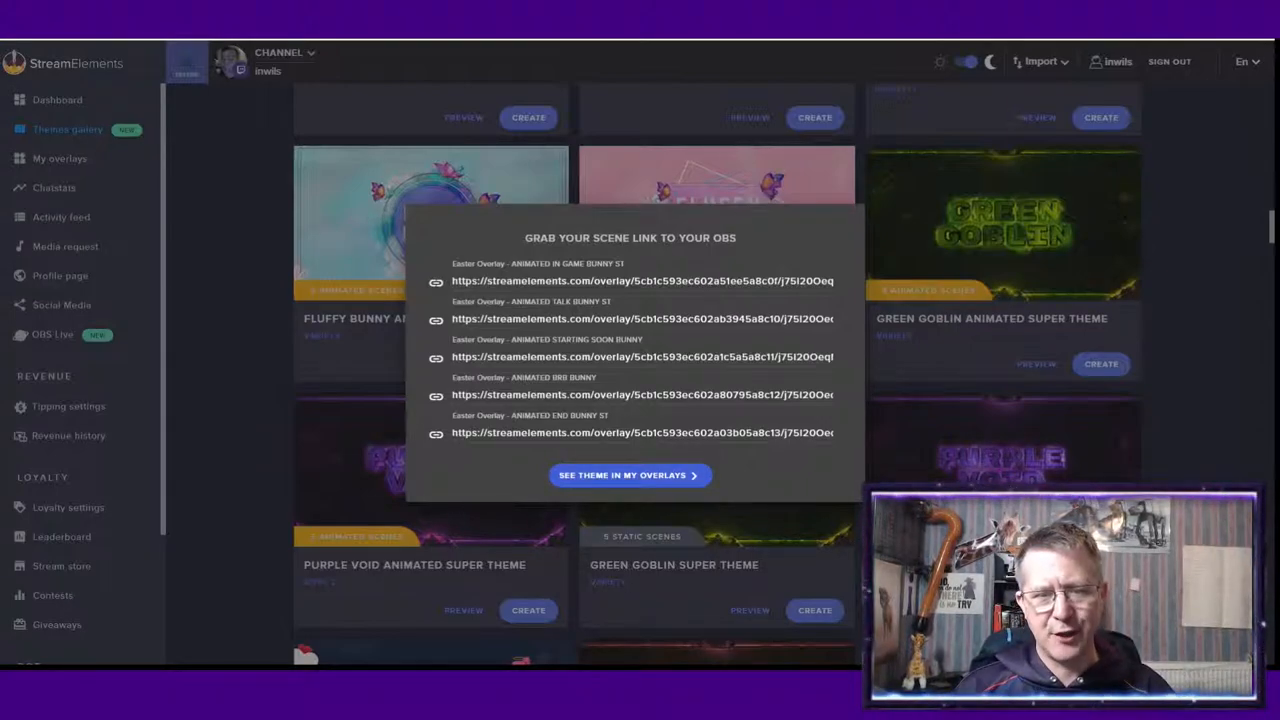
View My Overlays and locate the Fluffy Bunny Animated Super Theme group of Easter Overlay scenes
click(628, 476)
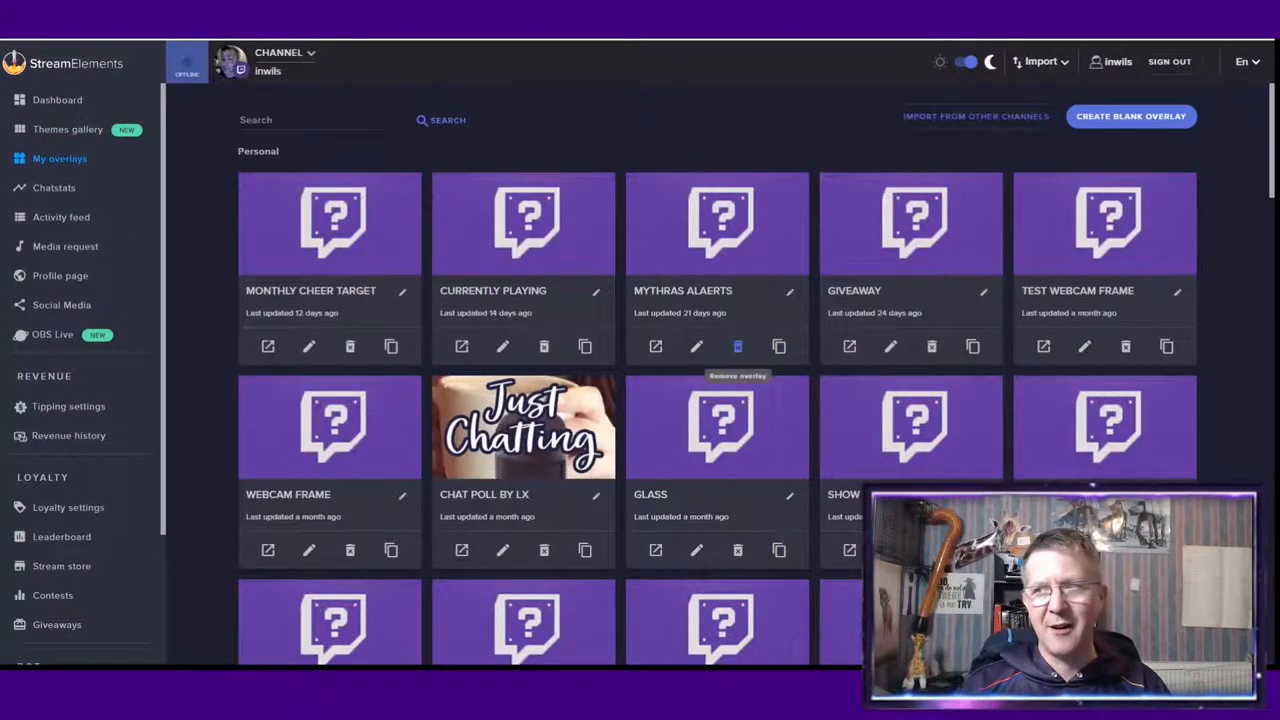
scroll(down, 3)
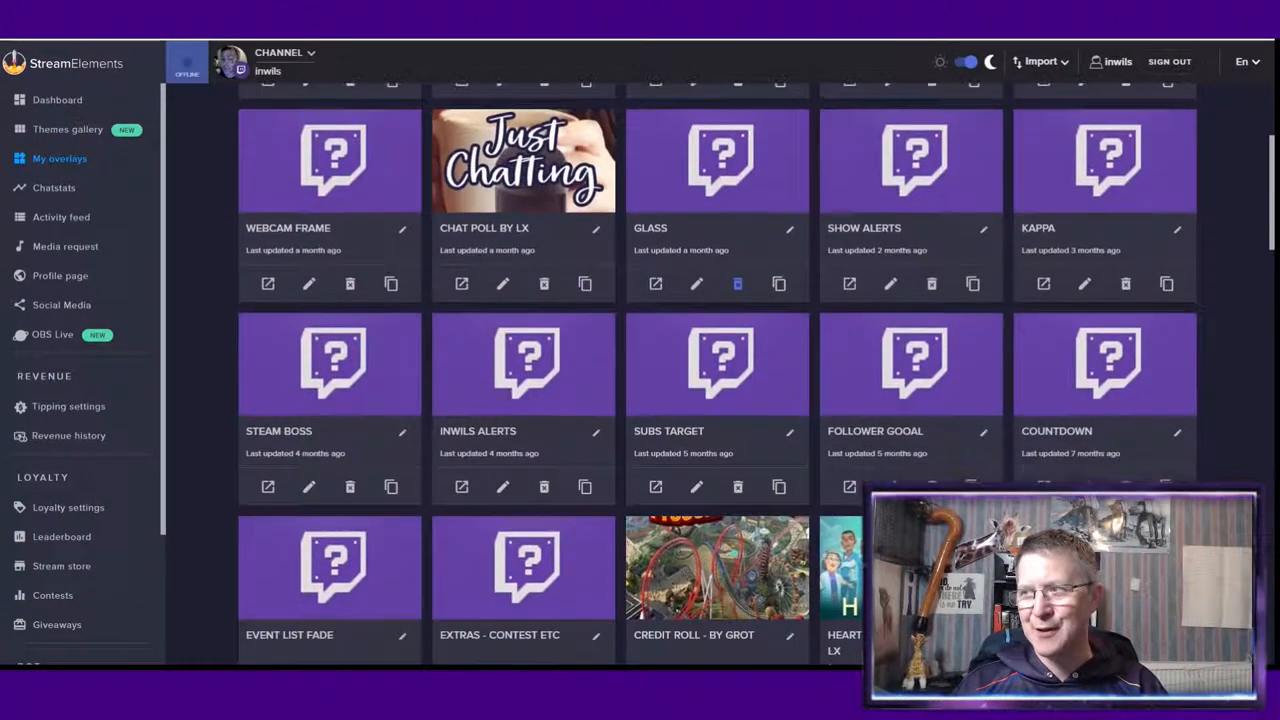
scroll(down, 3)
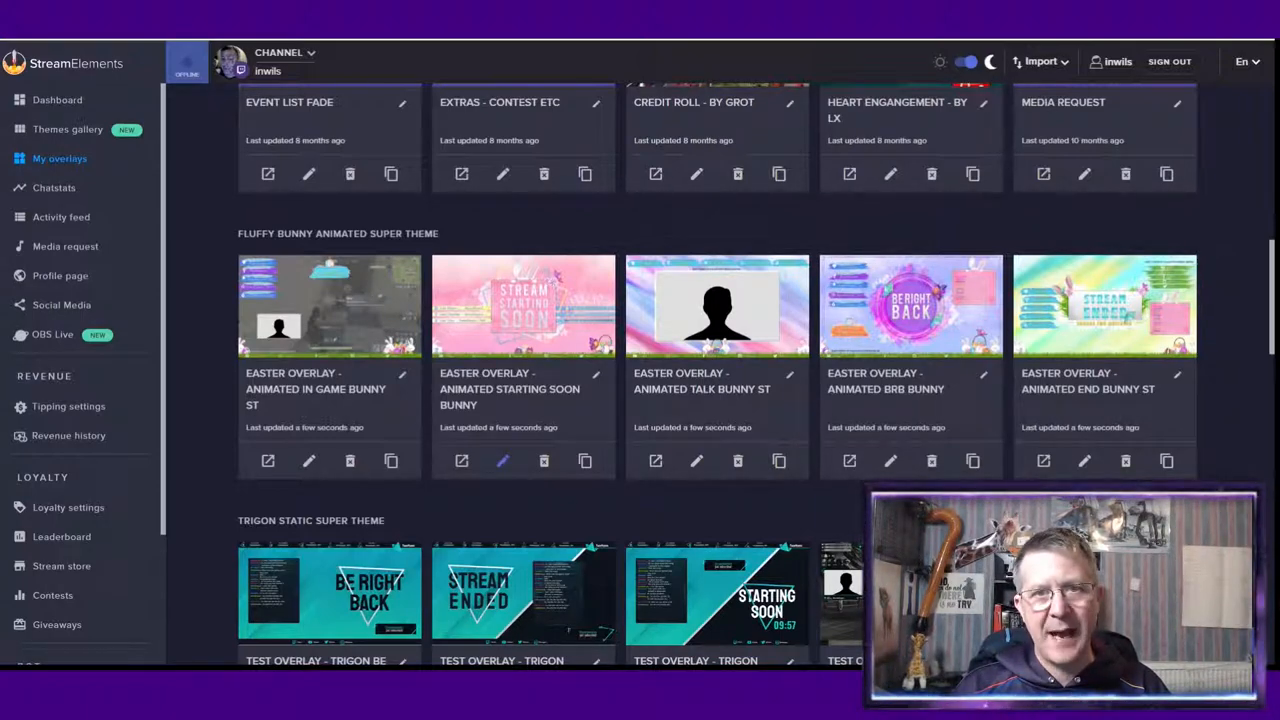
Edit the Starting Soon overlay so its countdown counts to a chosen target date and time
click(502, 460)
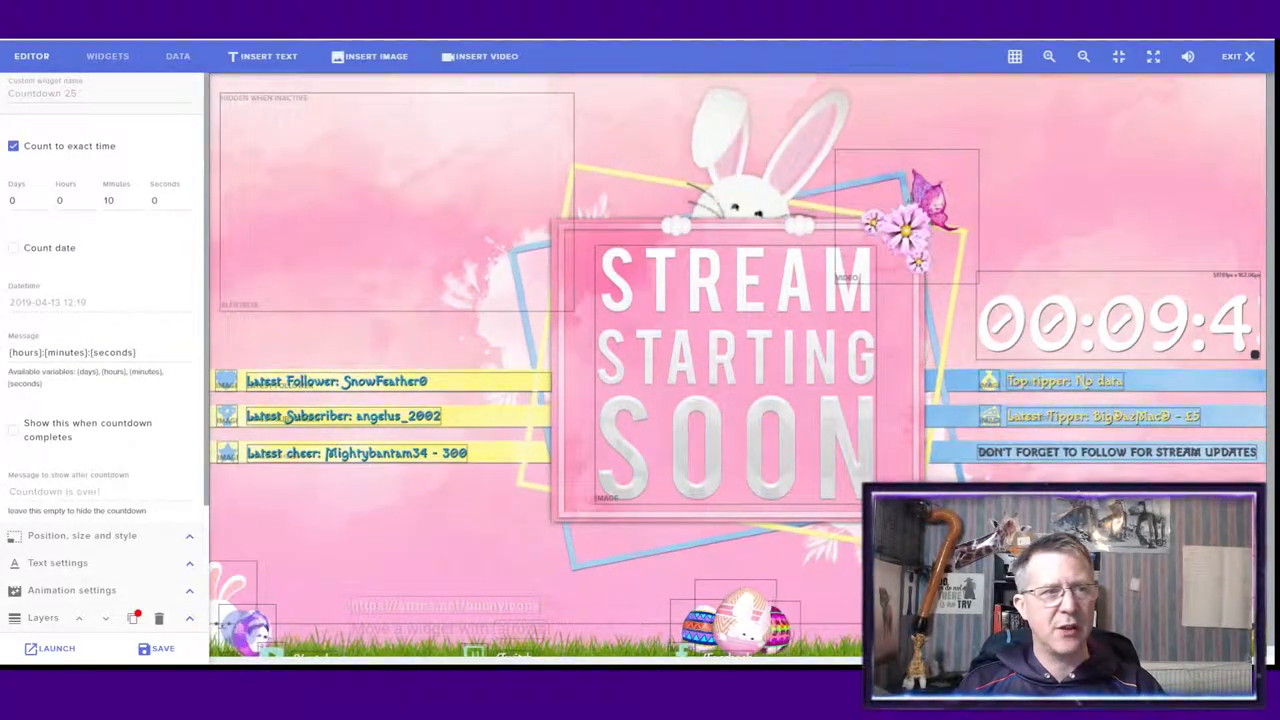
click(12, 248)
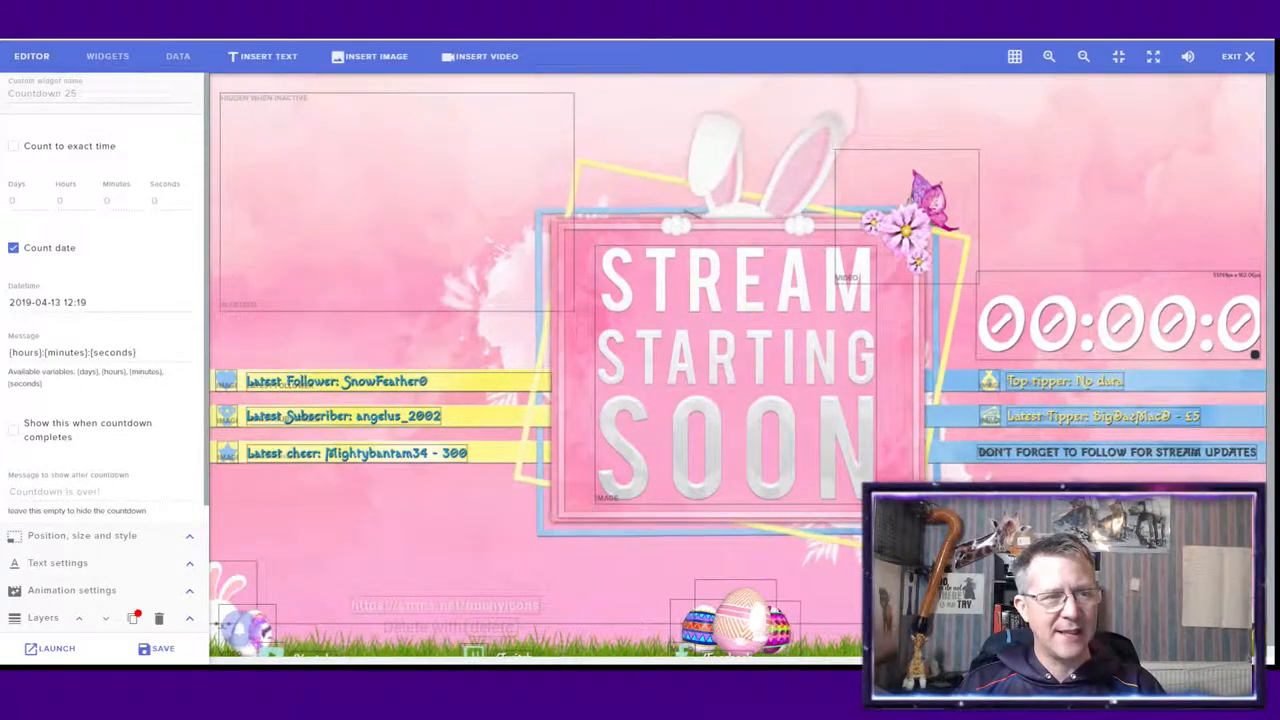
click(48, 302)
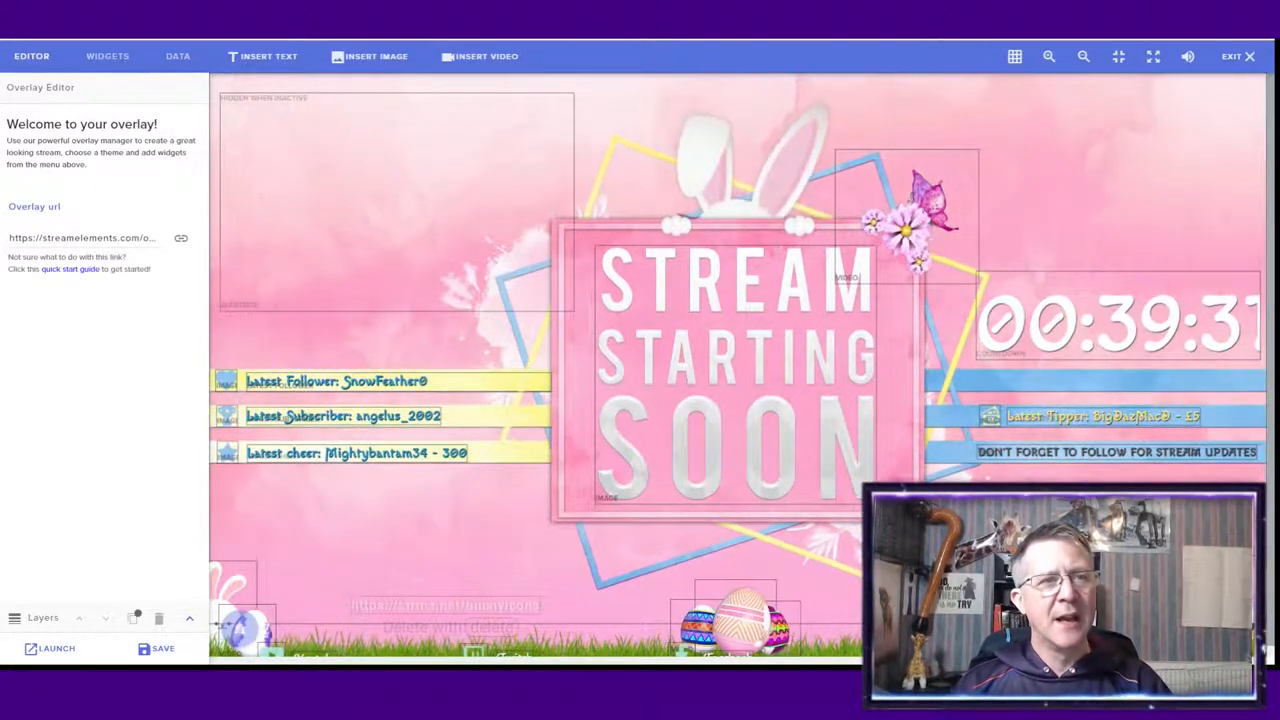
Place a Recent cheers ticker beneath the countdown and set its Visible items to maximum
click(108, 56)
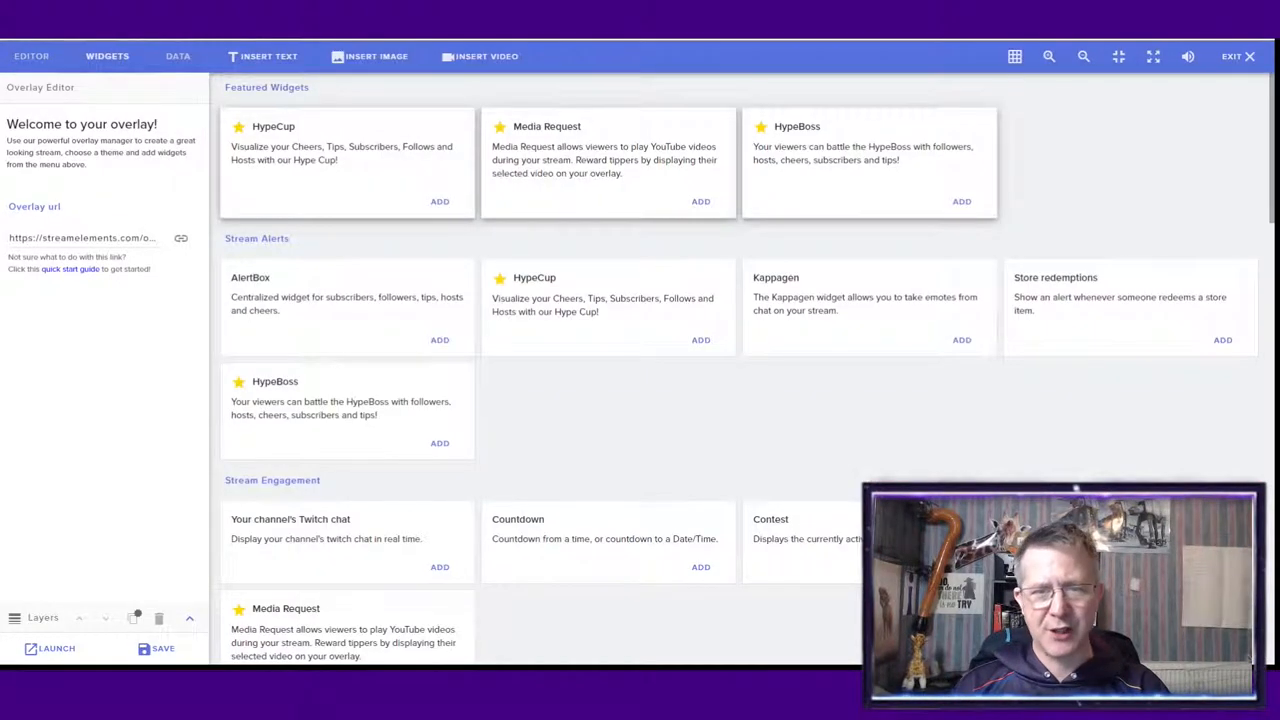
scroll(down, 3)
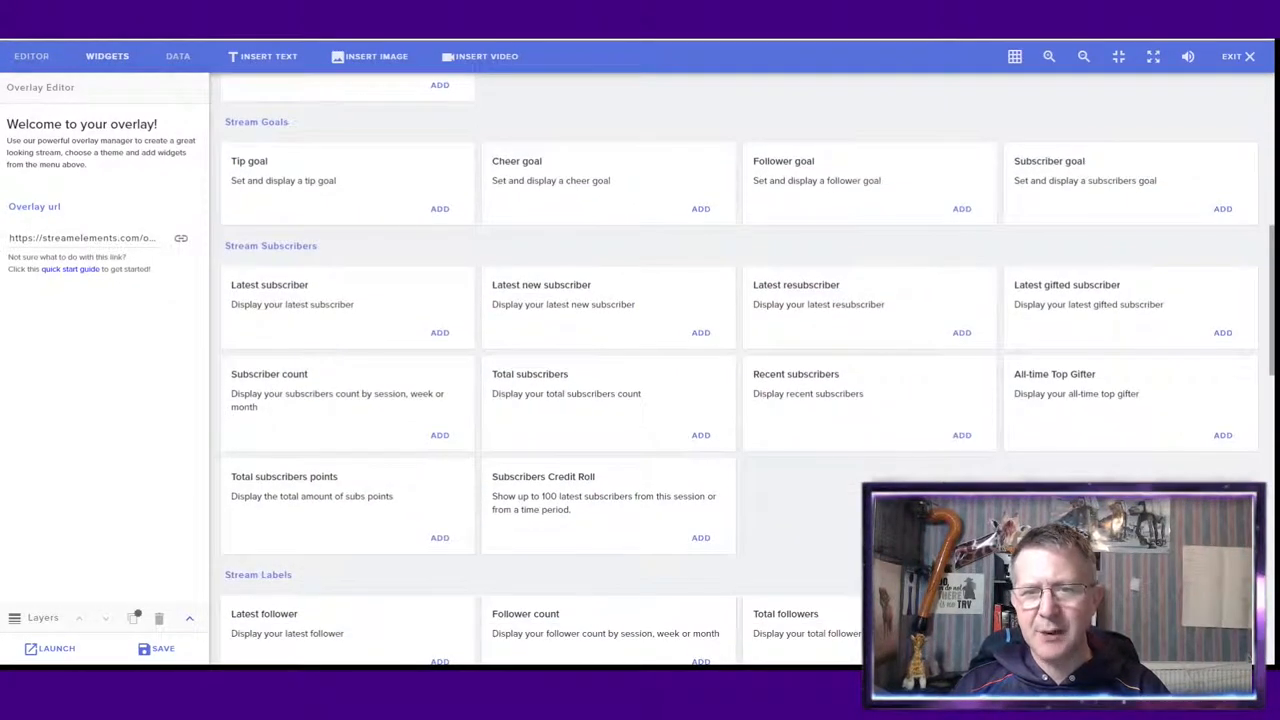
scroll(down, 3)
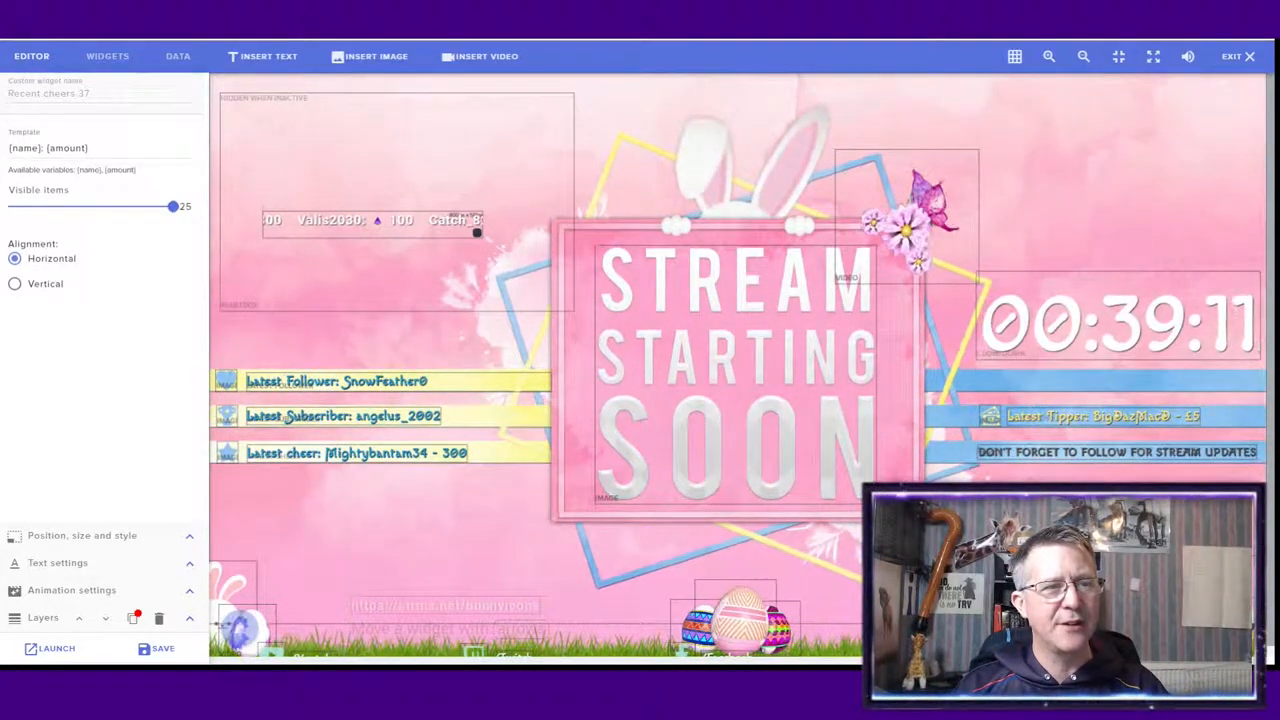
drag(172, 206, 52, 206)
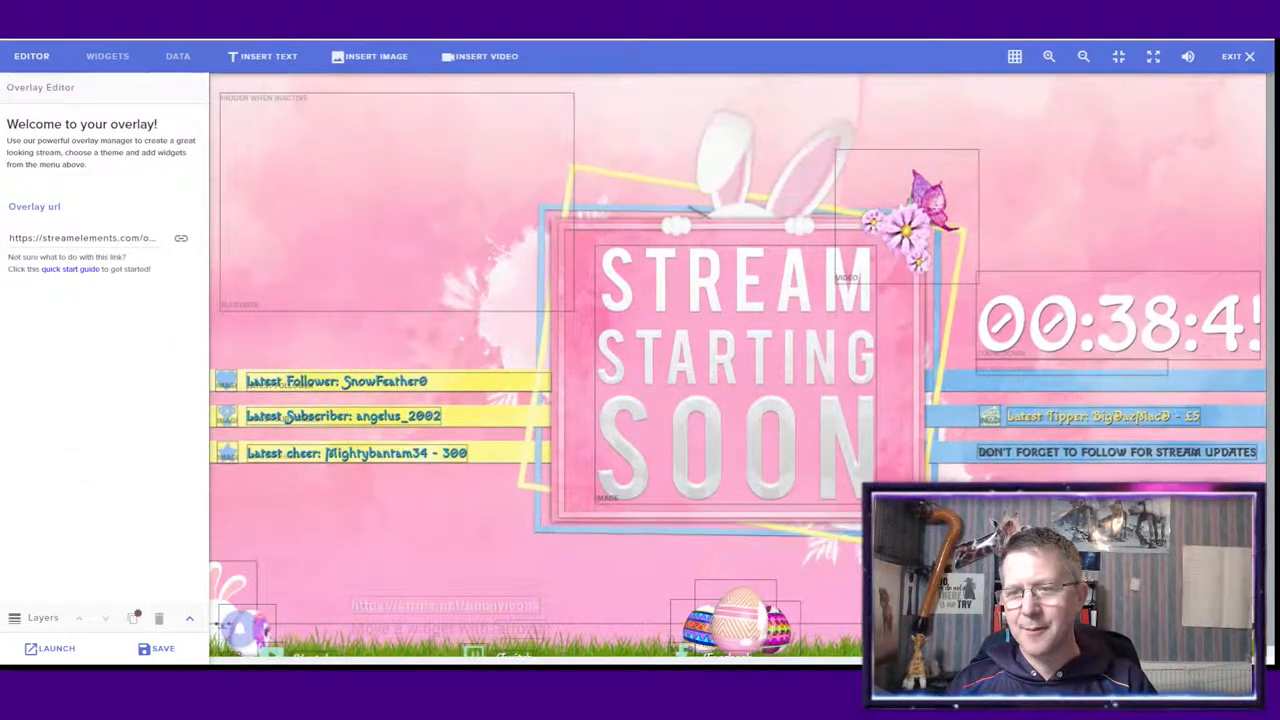
click(356, 452)
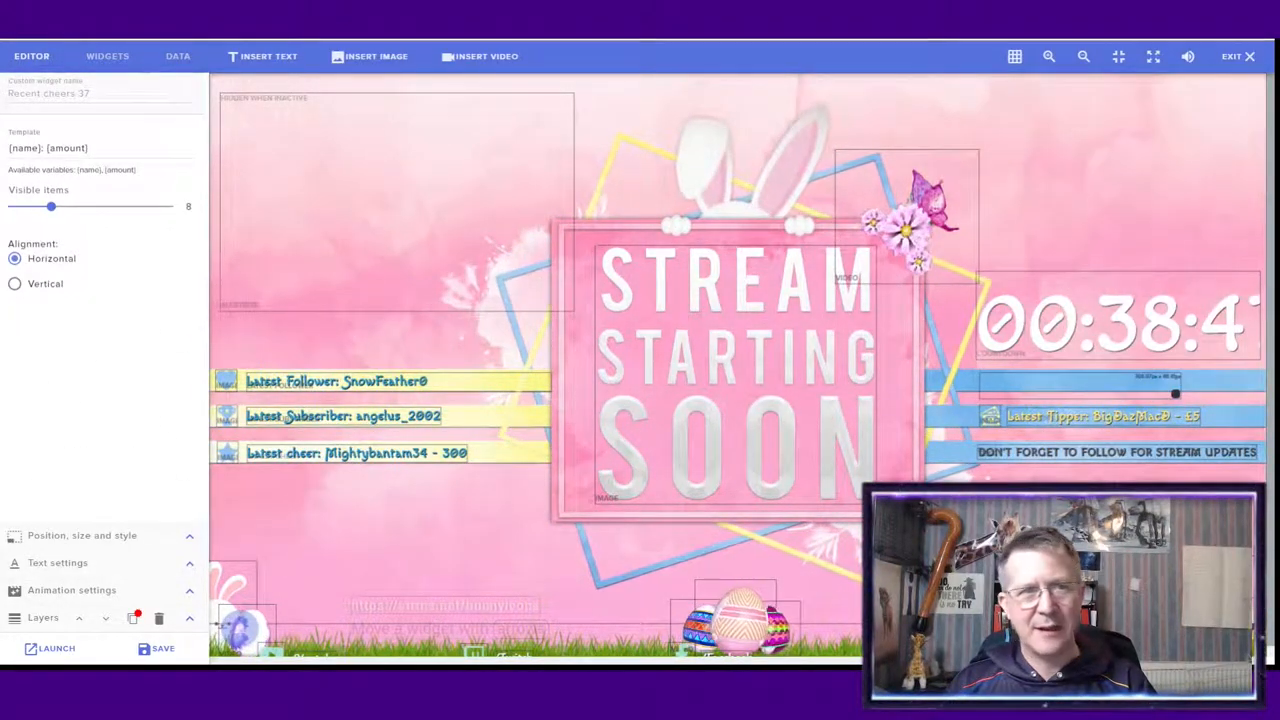
drag(50, 206, 172, 206)
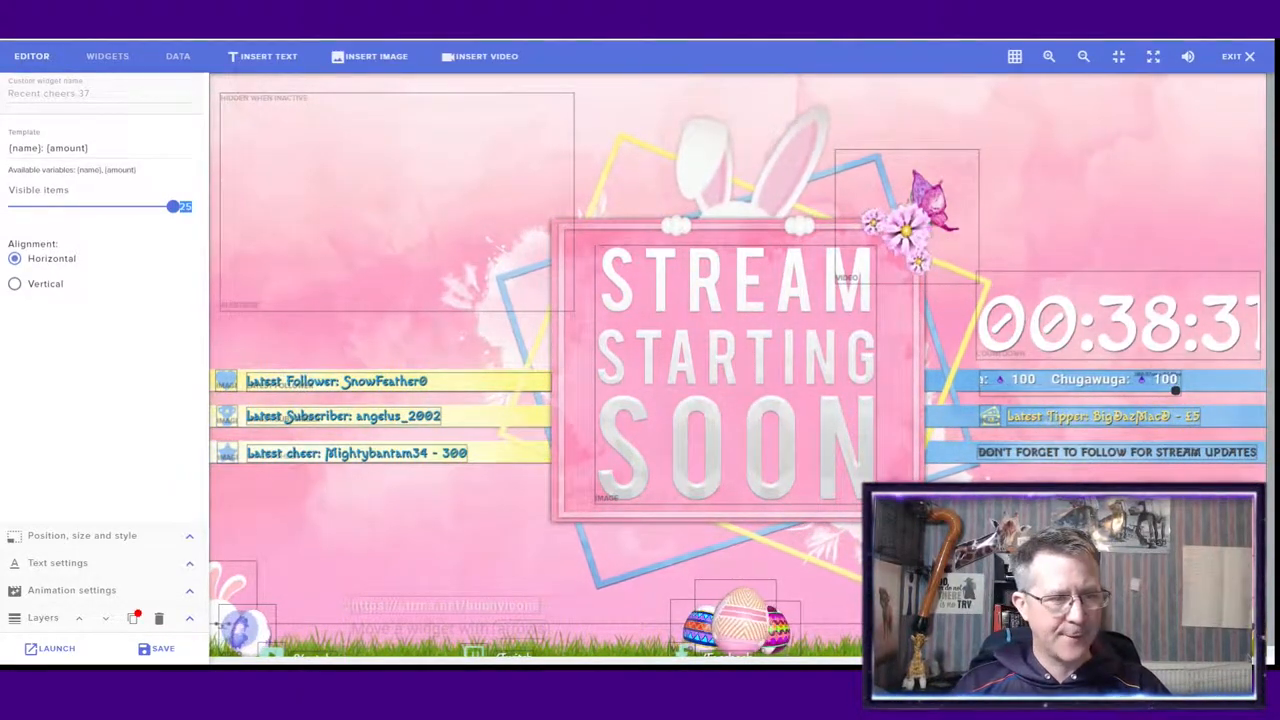
click(56, 138)
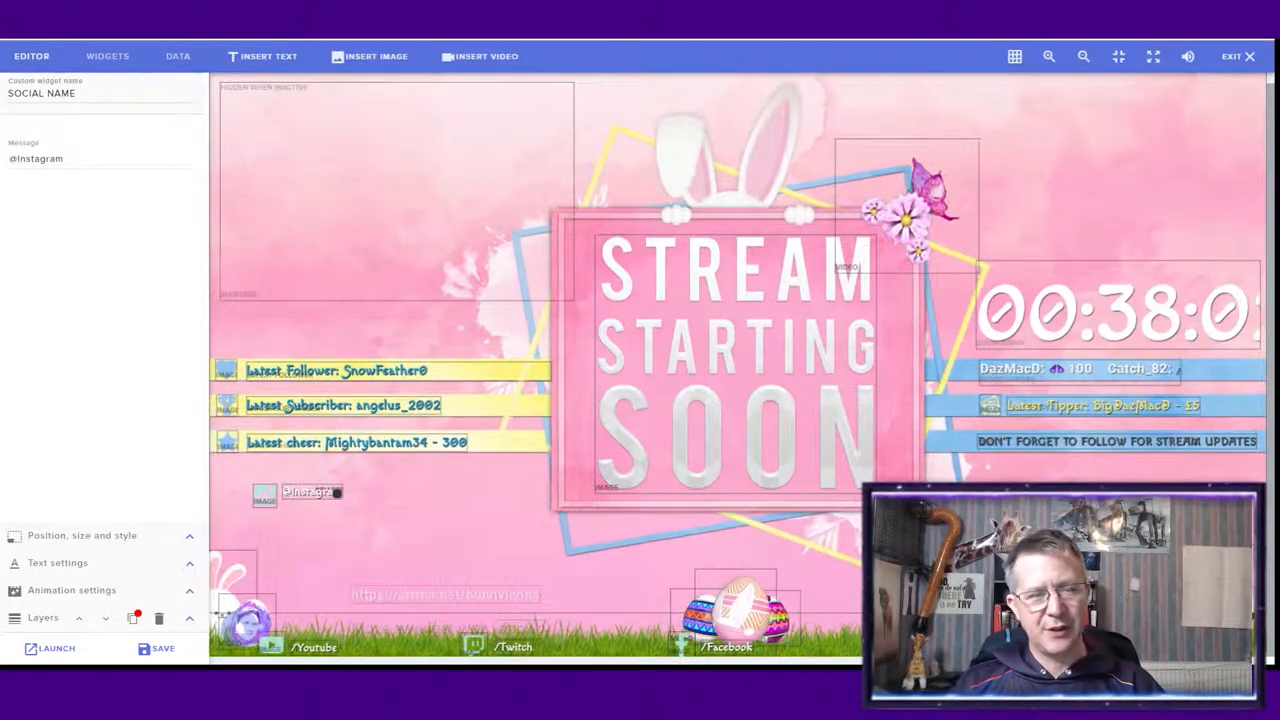
Replace the Instagram social name's message with the handle 'inwils1159'
triple_click(36, 158)
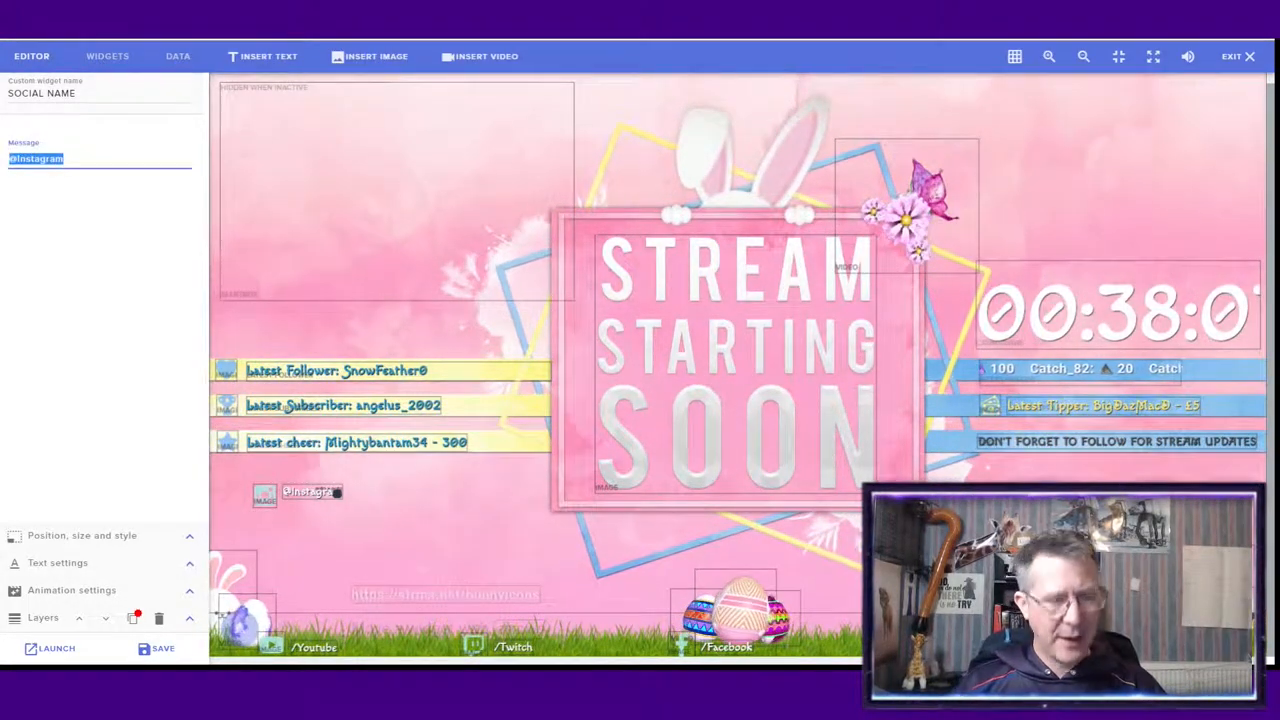
text(inwils)
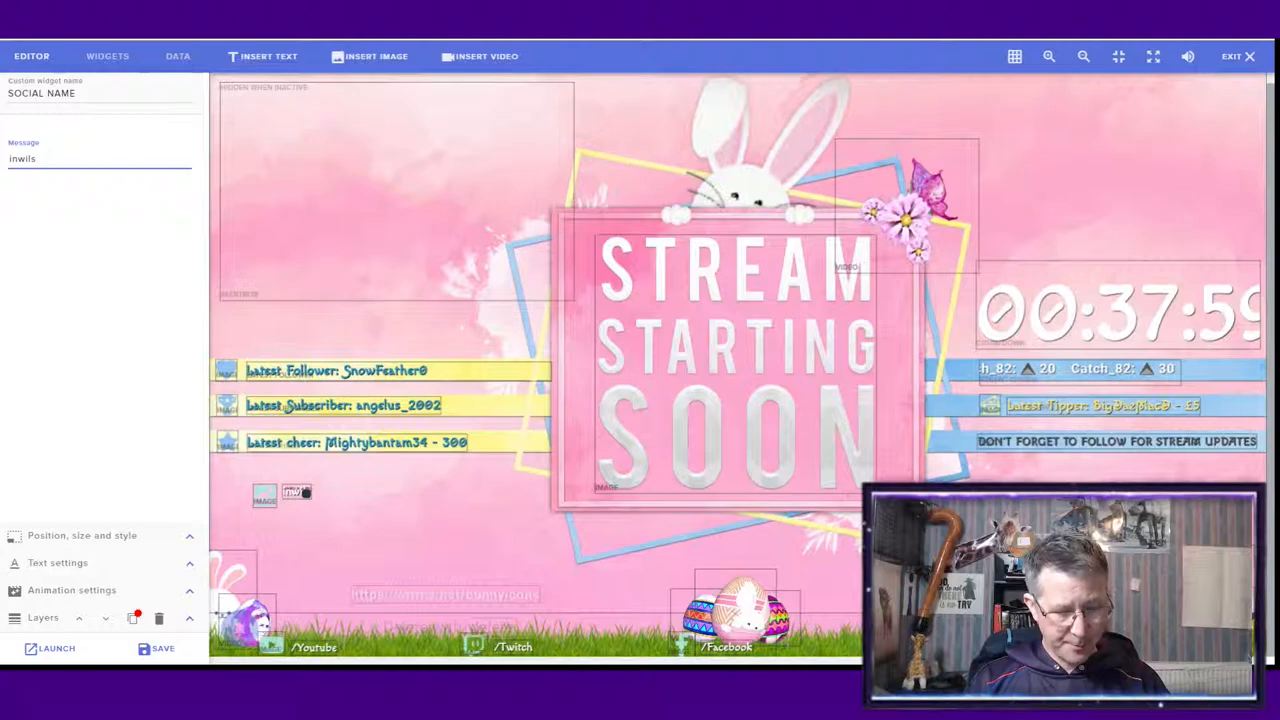
text(1159)
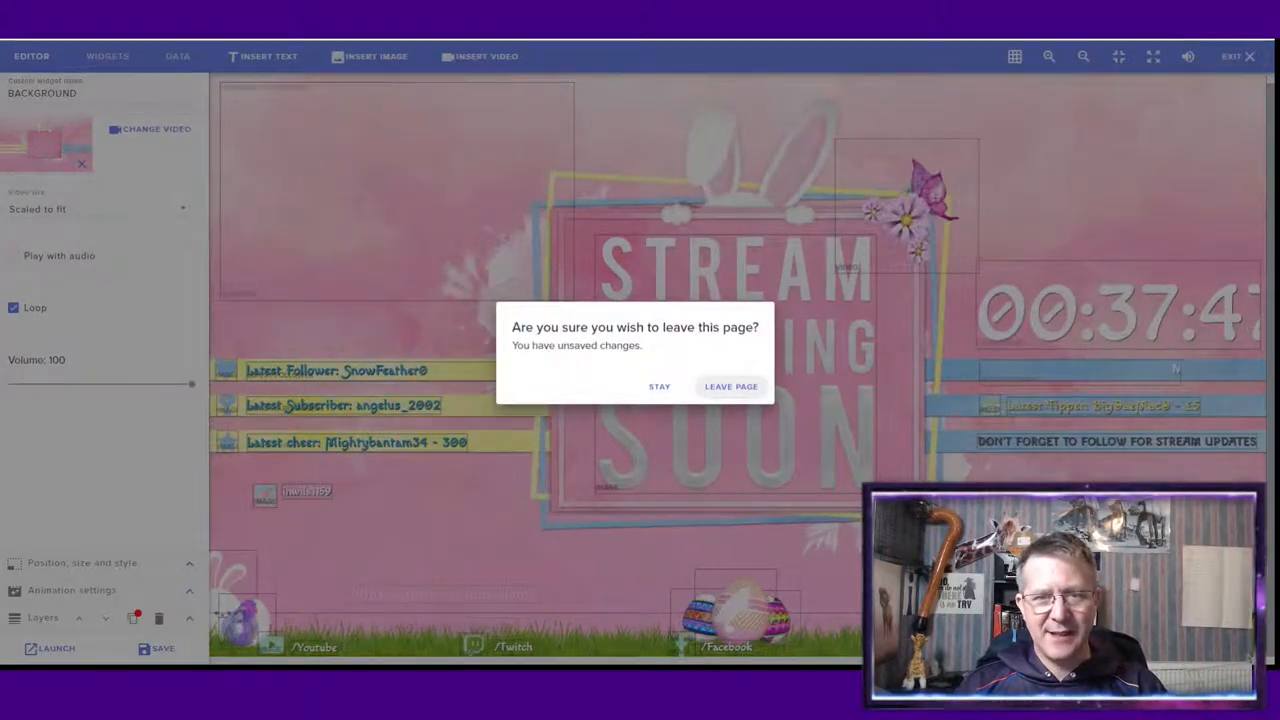
Leave the page despite unsaved changes and load the BRB overlay in the editor
click(730, 386)
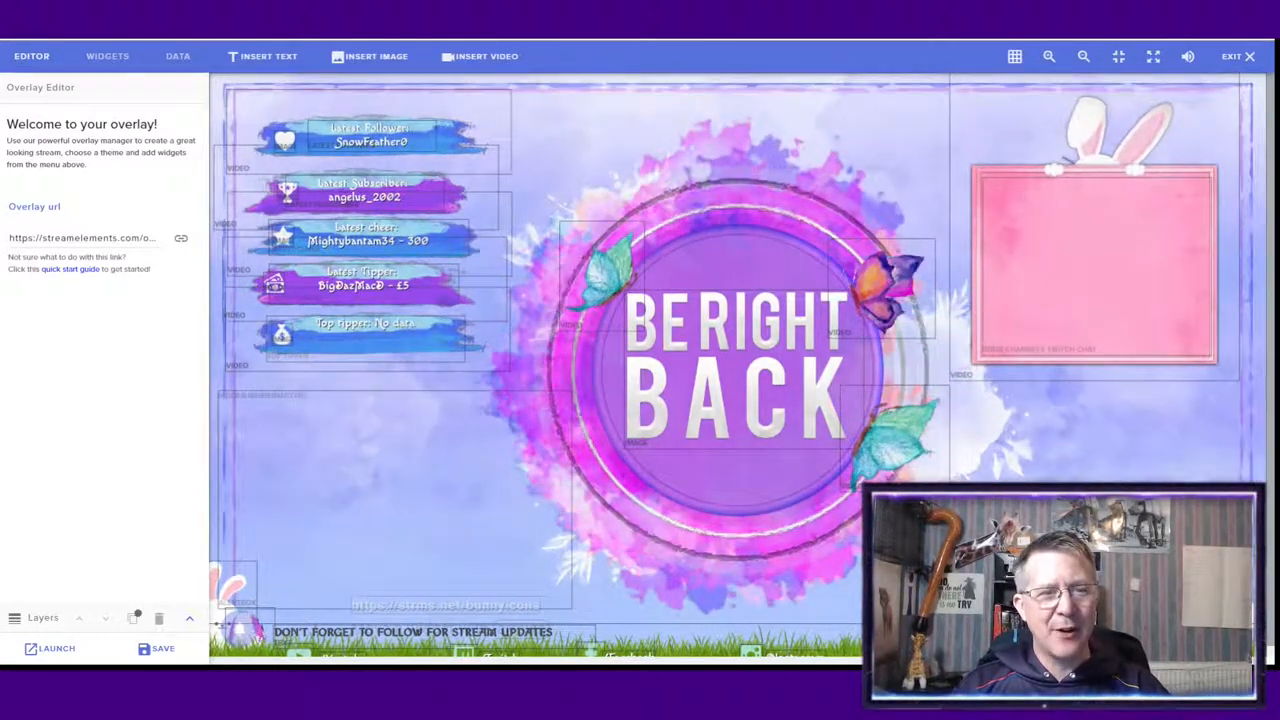
click(360, 328)
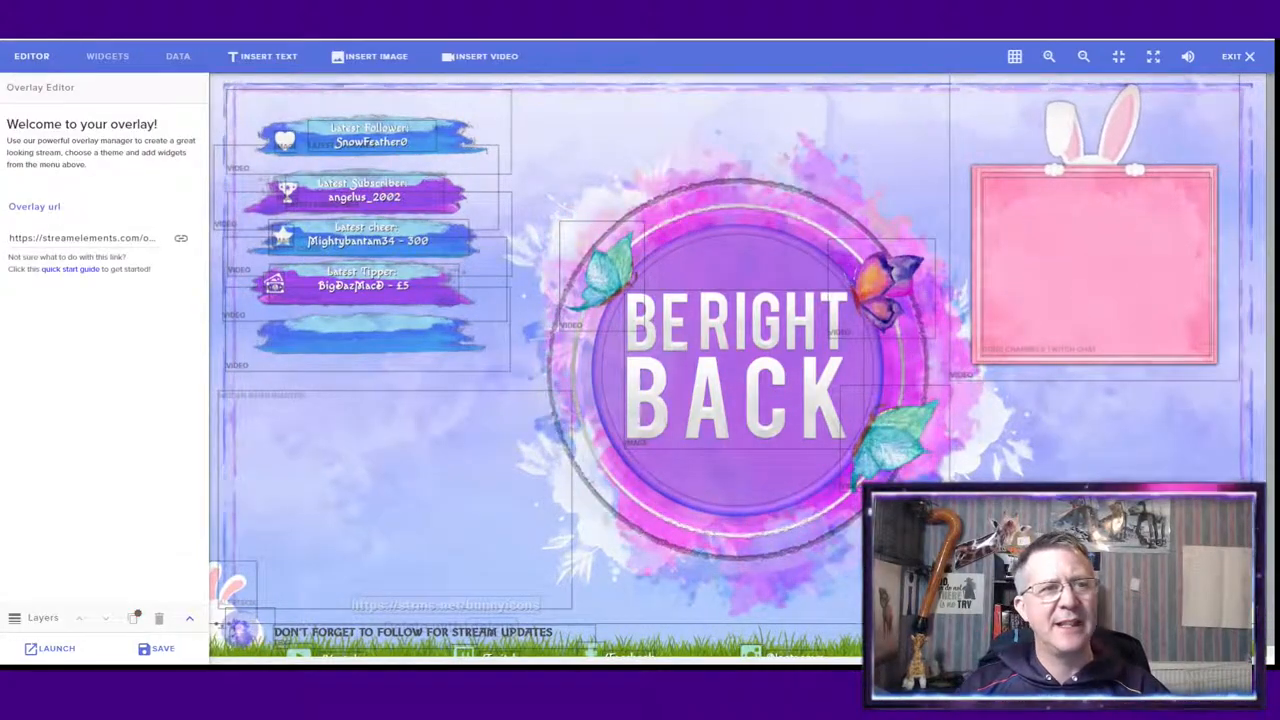
Add a Recent tips ticker into the empty bottom bar of the BRB overlay and select it
click(108, 56)
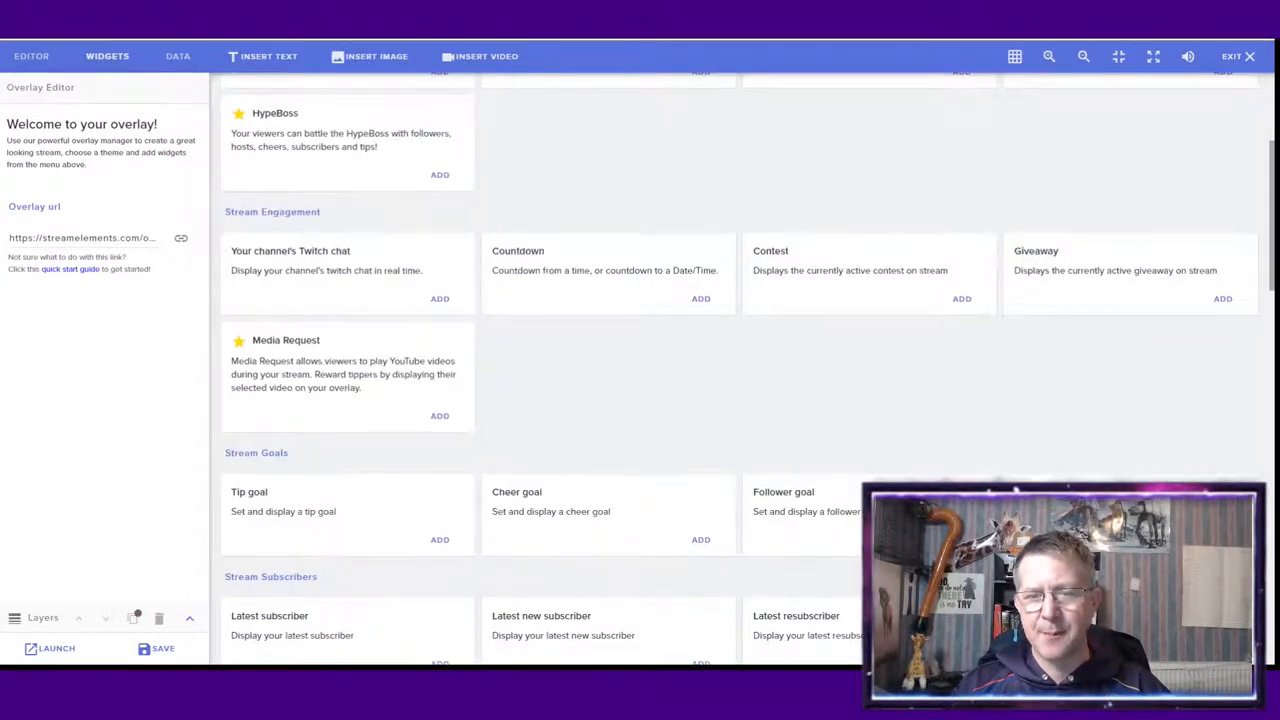
scroll(down, 3)
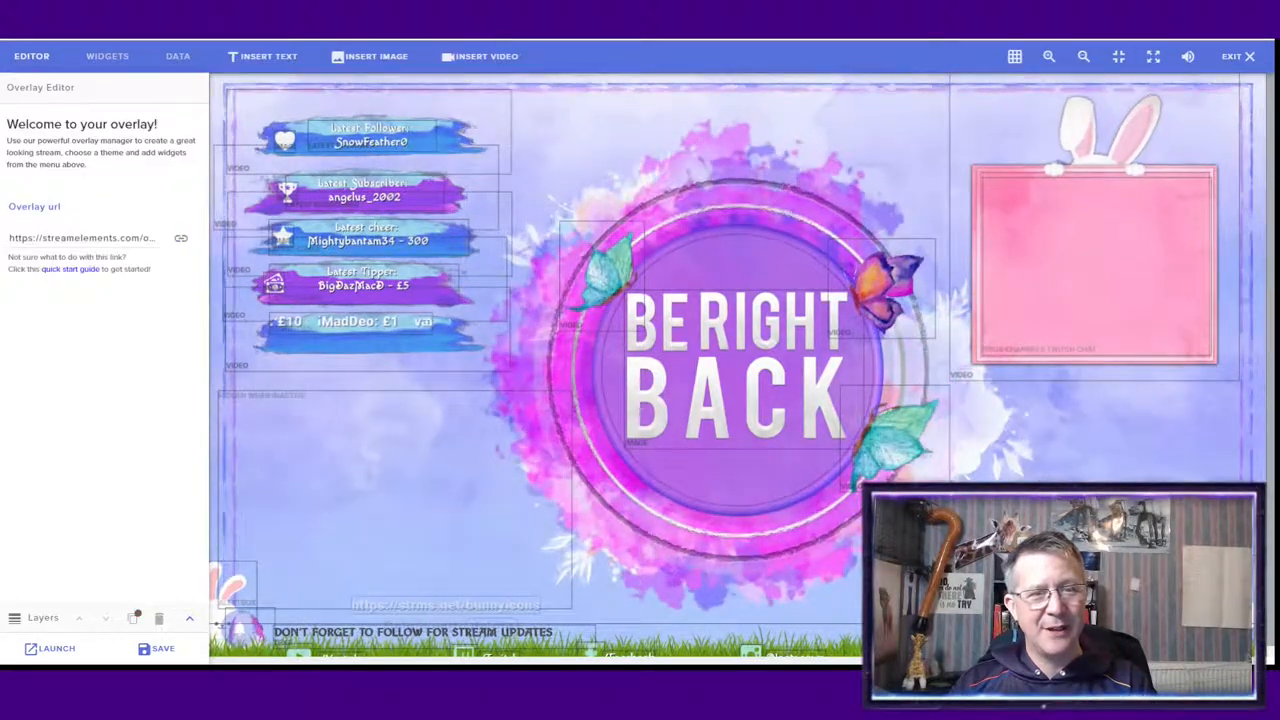
click(344, 320)
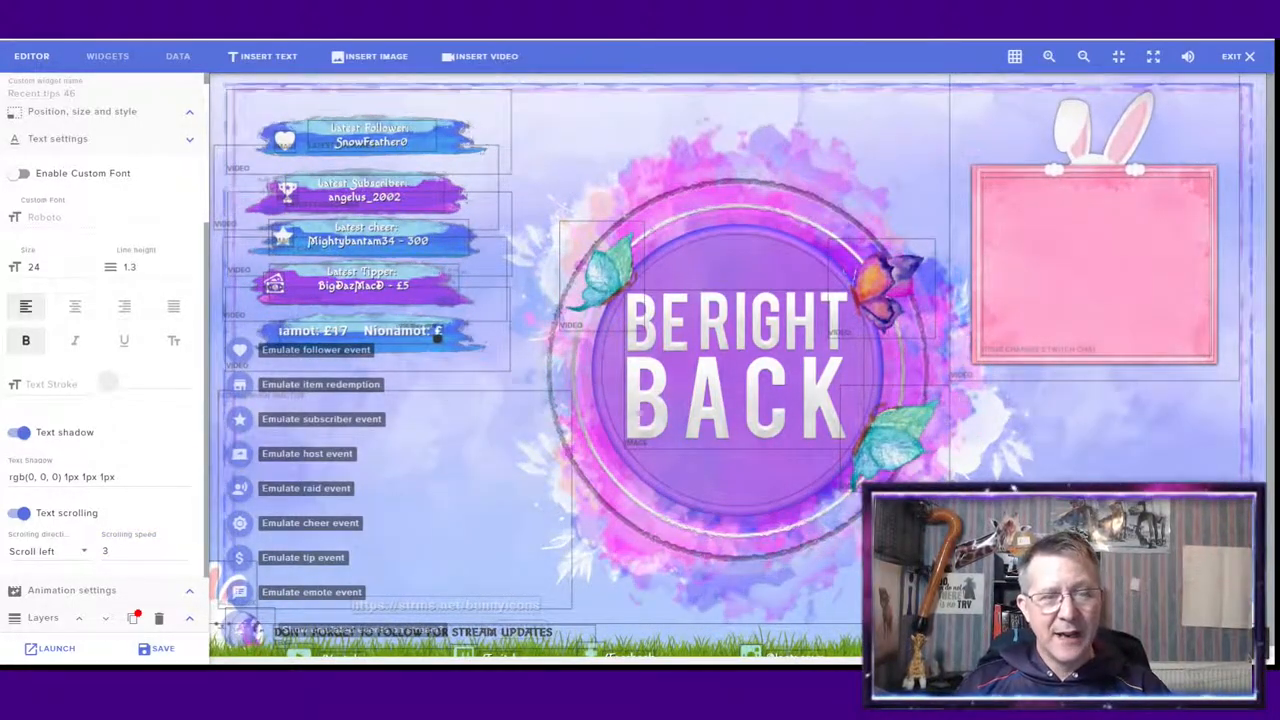
Emulate a test follower event so the latest follower name updates, then return to My overlays
click(310, 522)
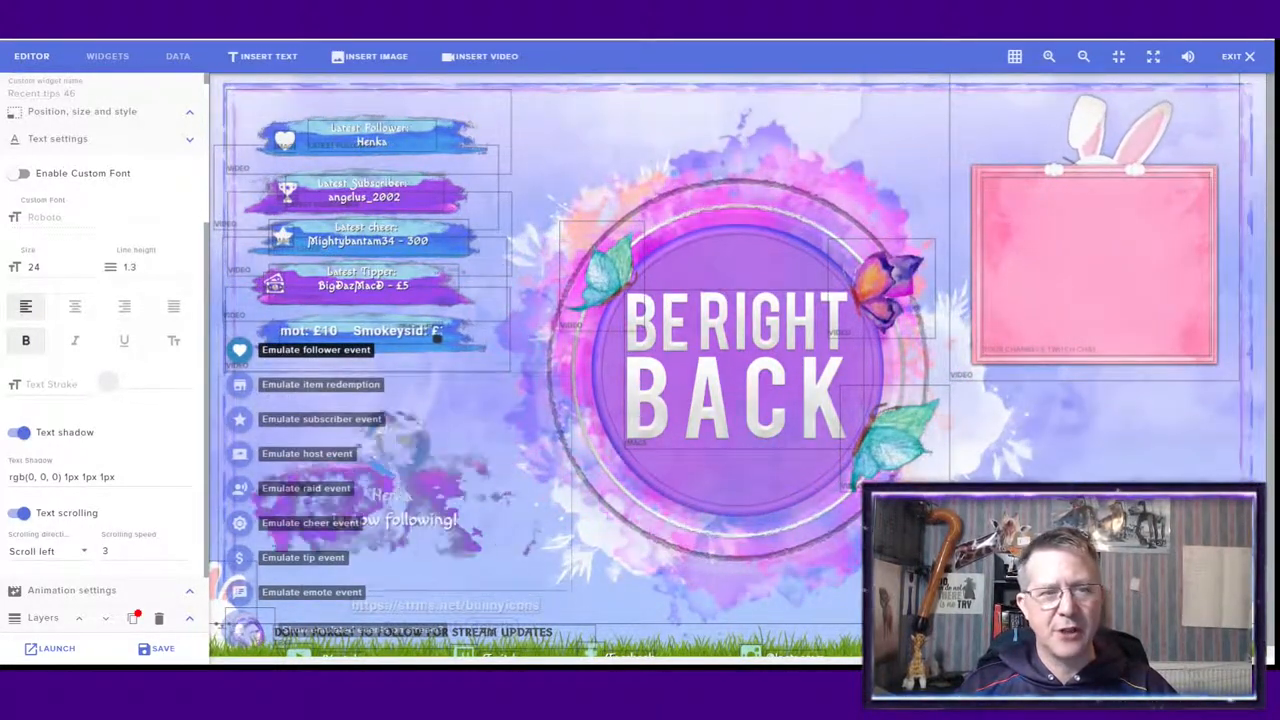
click(316, 348)
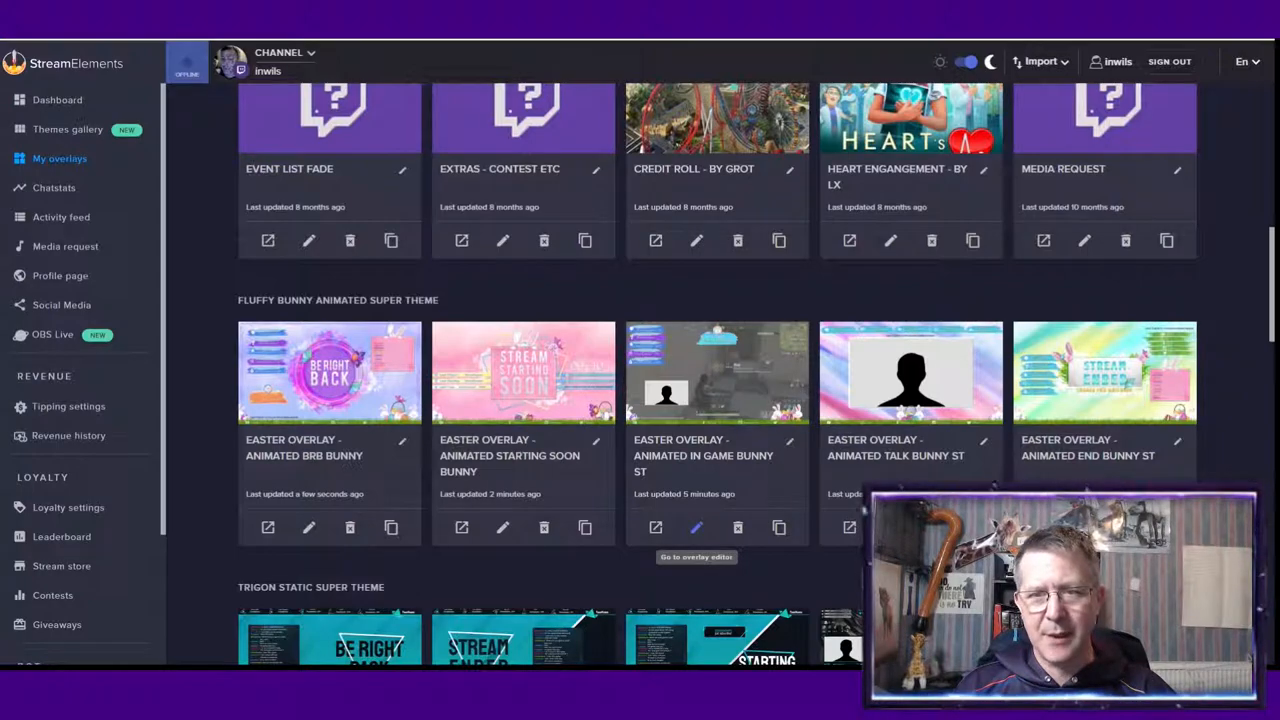
Open the Easter In Game overlay for editing from My overlays
click(696, 528)
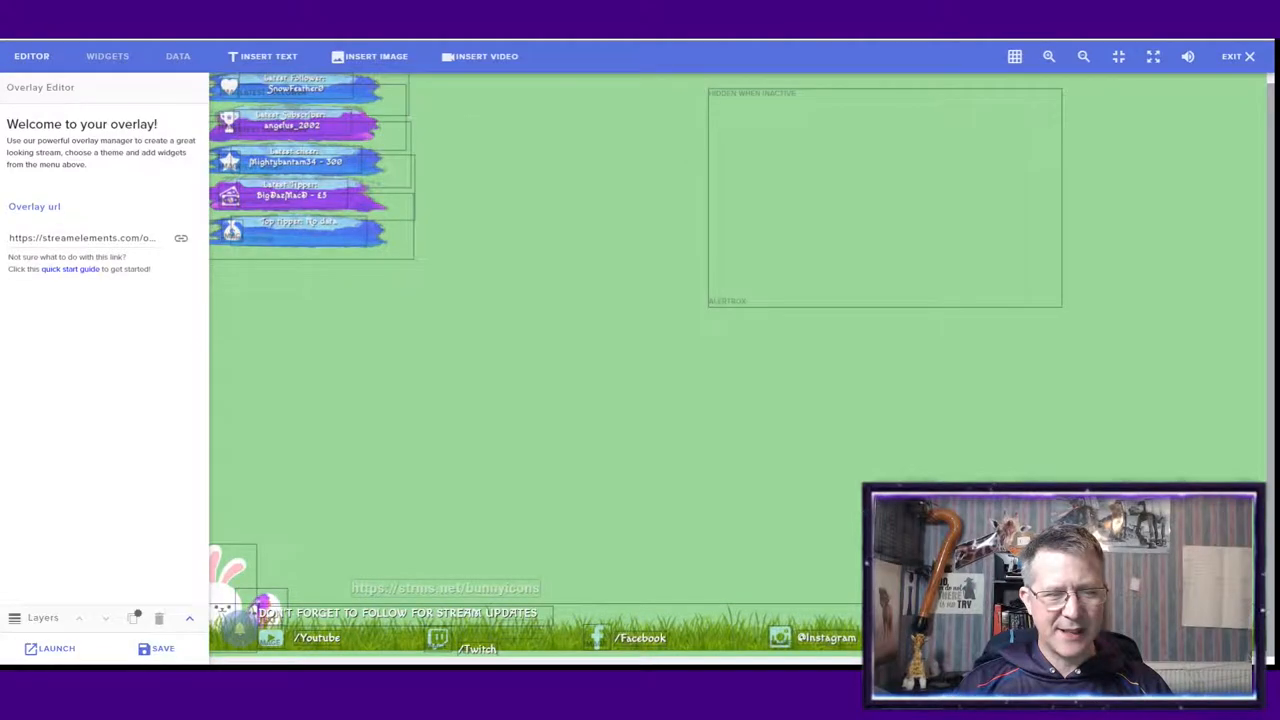
Set the YouTube social name widget's message to the 'inwils' handle
click(316, 636)
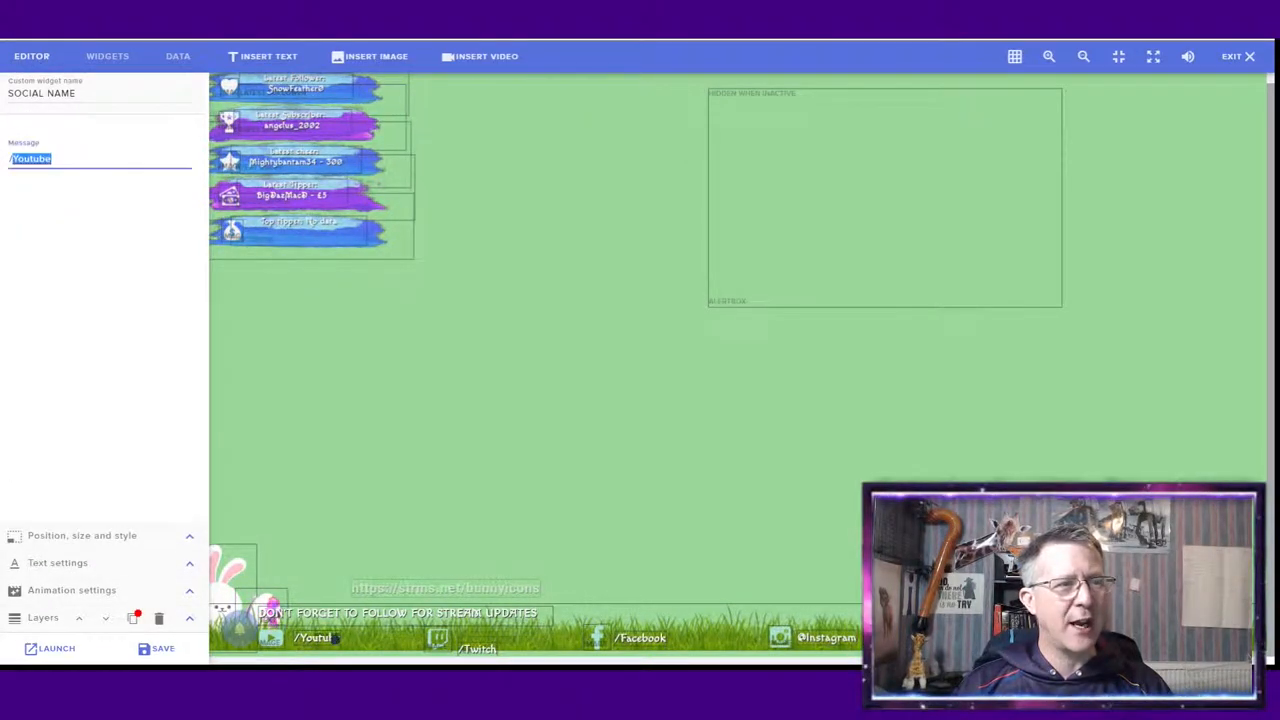
text(inwils)
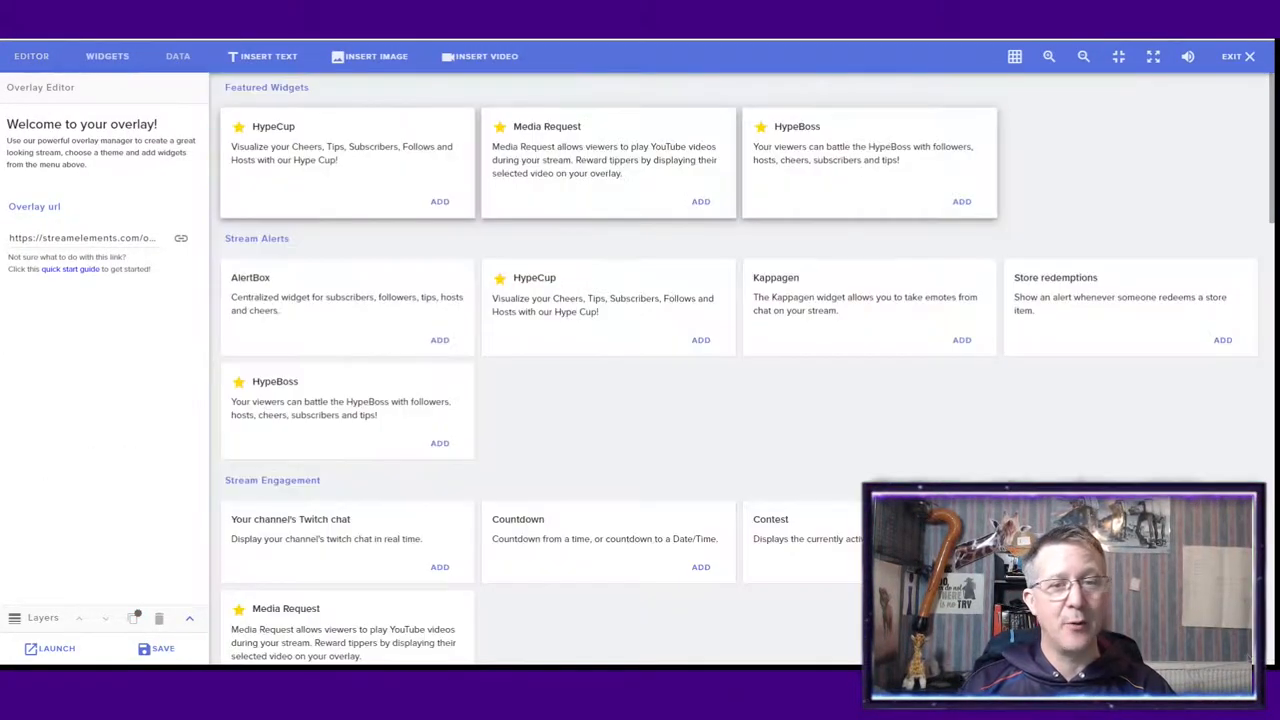
Add a Recent tips widget with 25 visible items in the bottom label bar
scroll(down, 3)
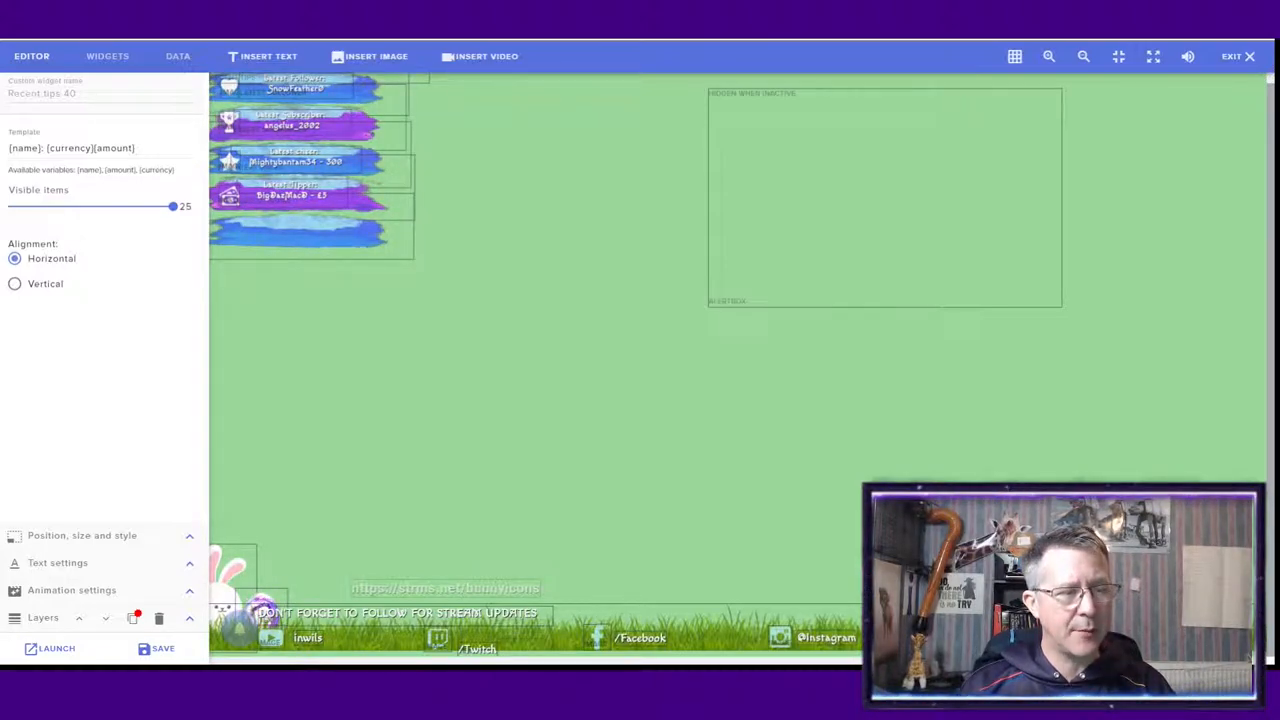
click(82, 536)
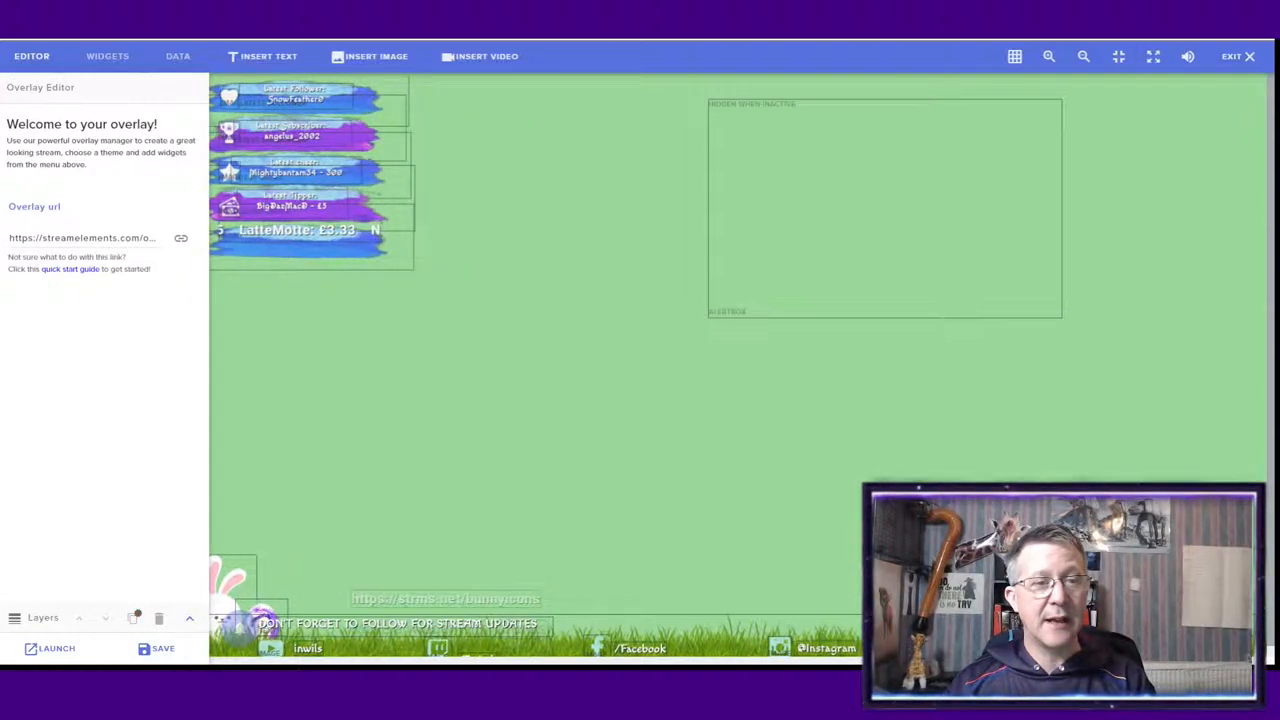
click(296, 230)
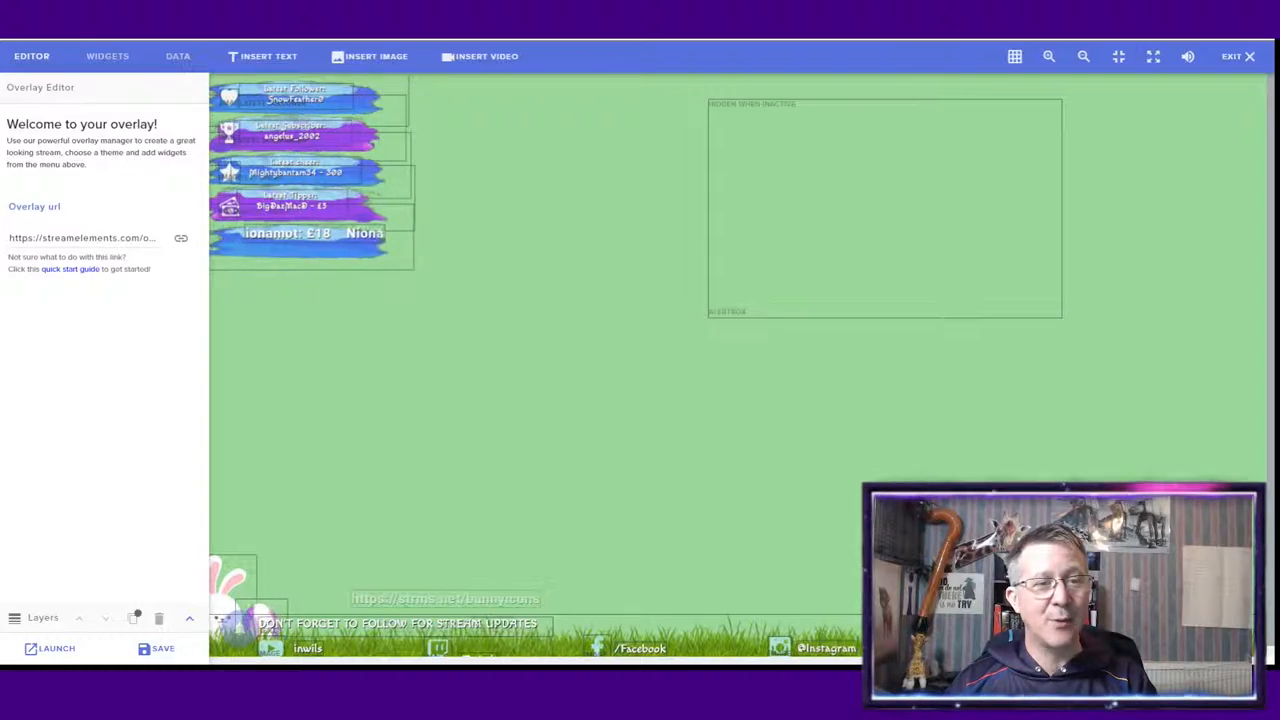
click(310, 240)
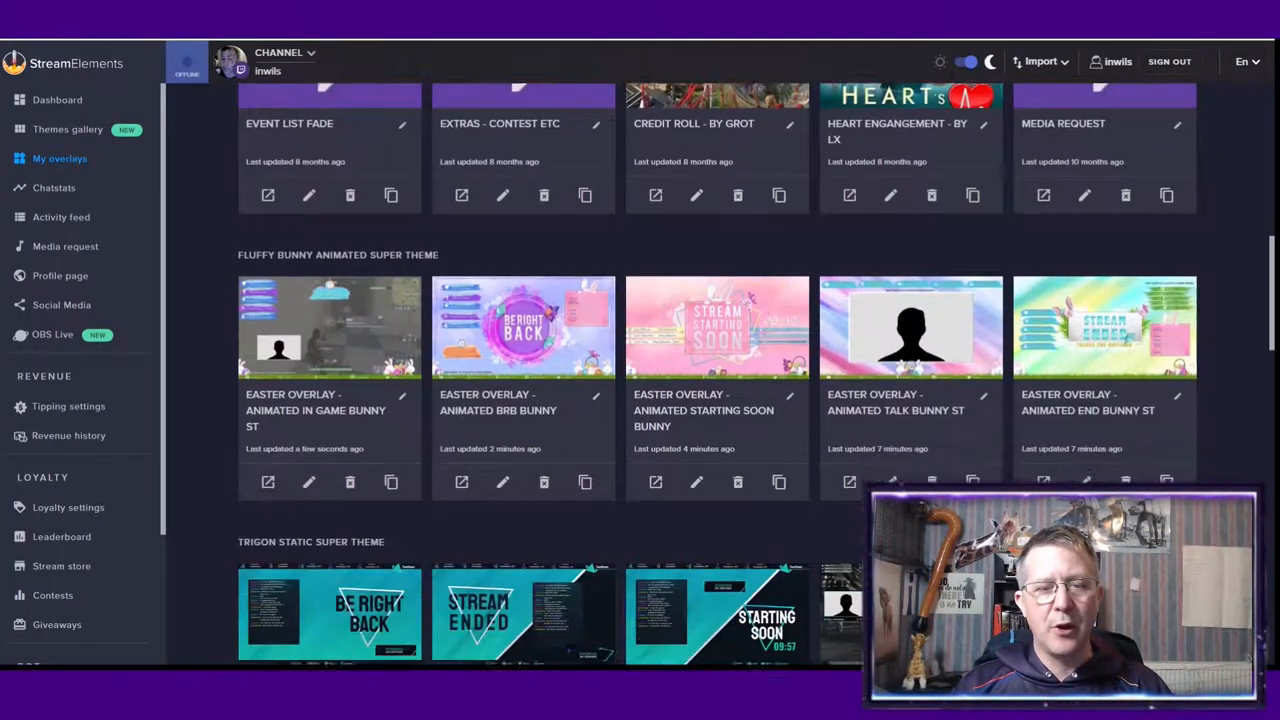
Open the Fluffy Bunny BRB overlay's editor from My overlays
scroll(down, 3)
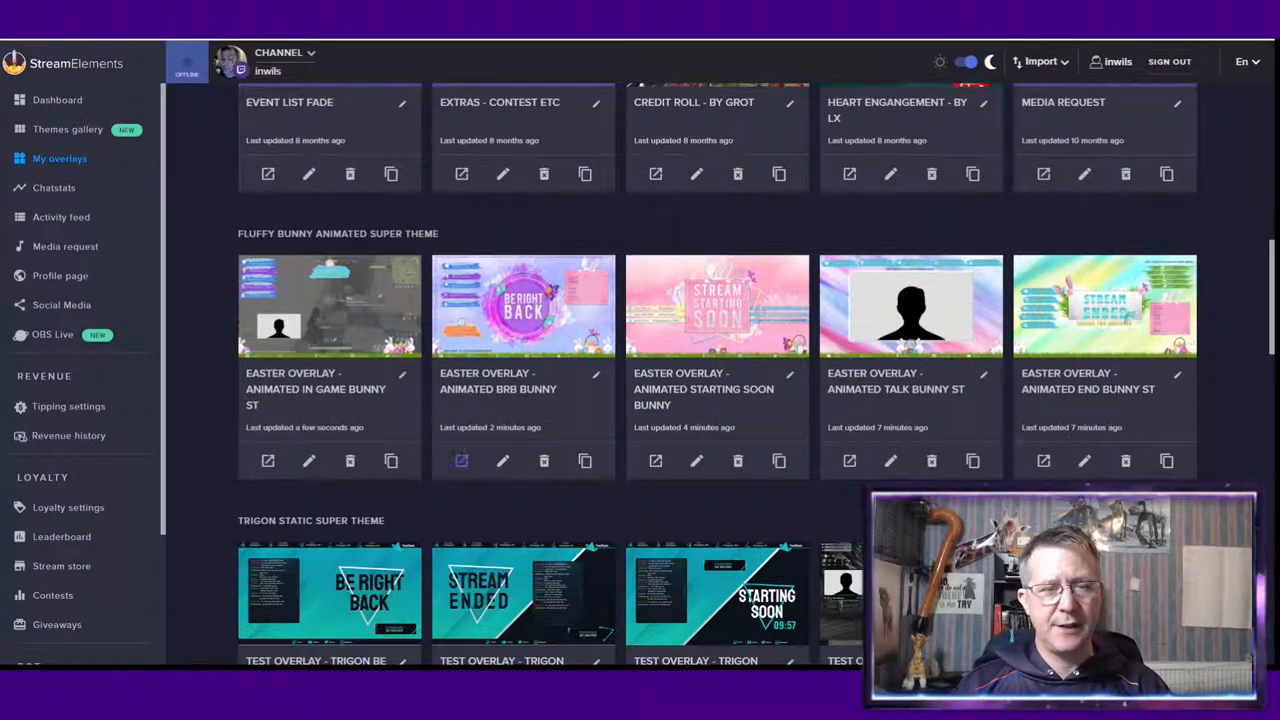
mouse_move(460, 460)
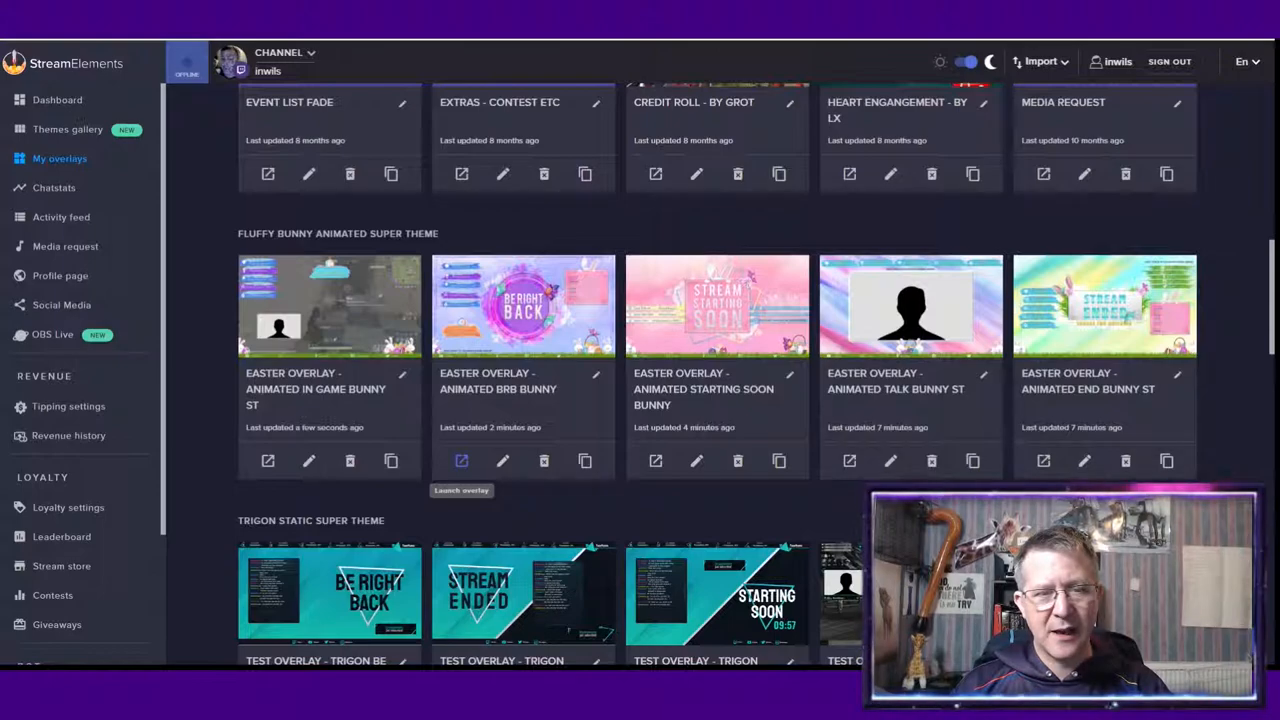
click(460, 460)
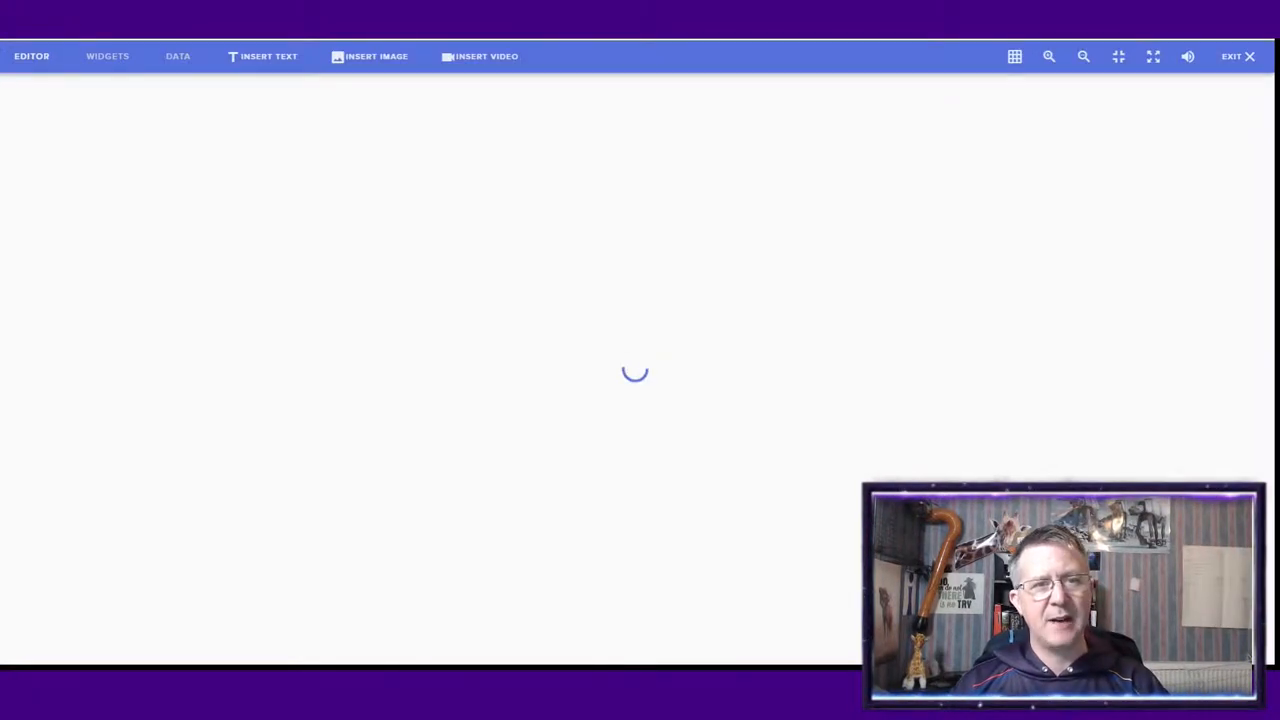